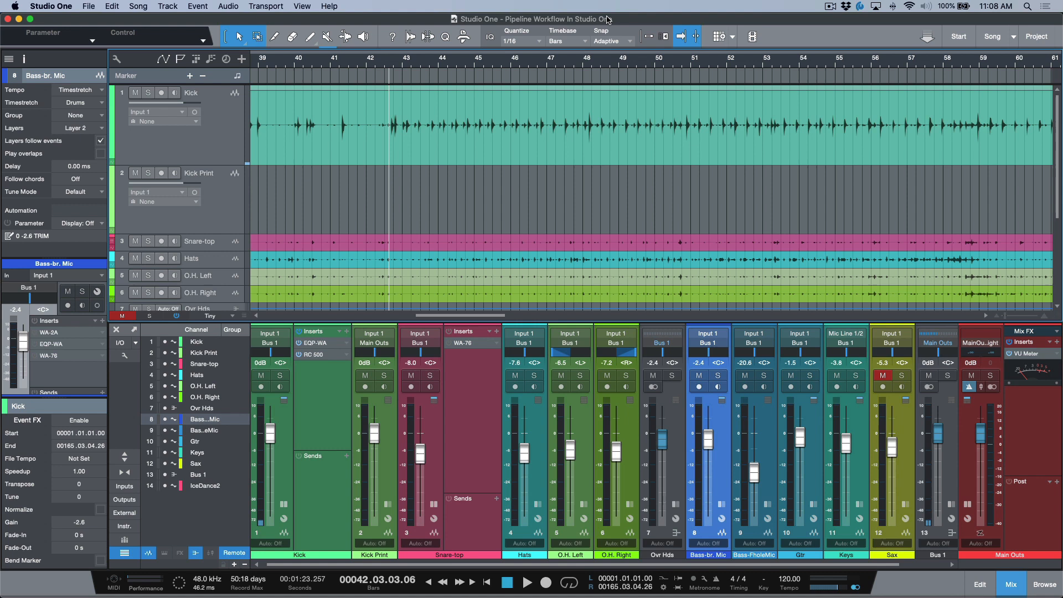
pyautogui.moveTo(268, 150)
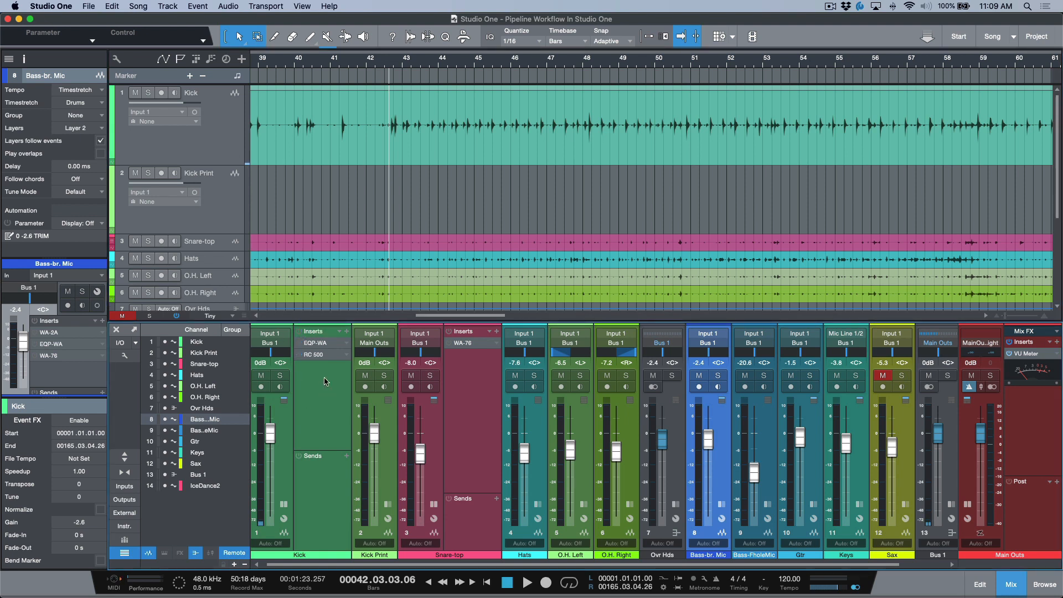
pyautogui.moveTo(330, 328)
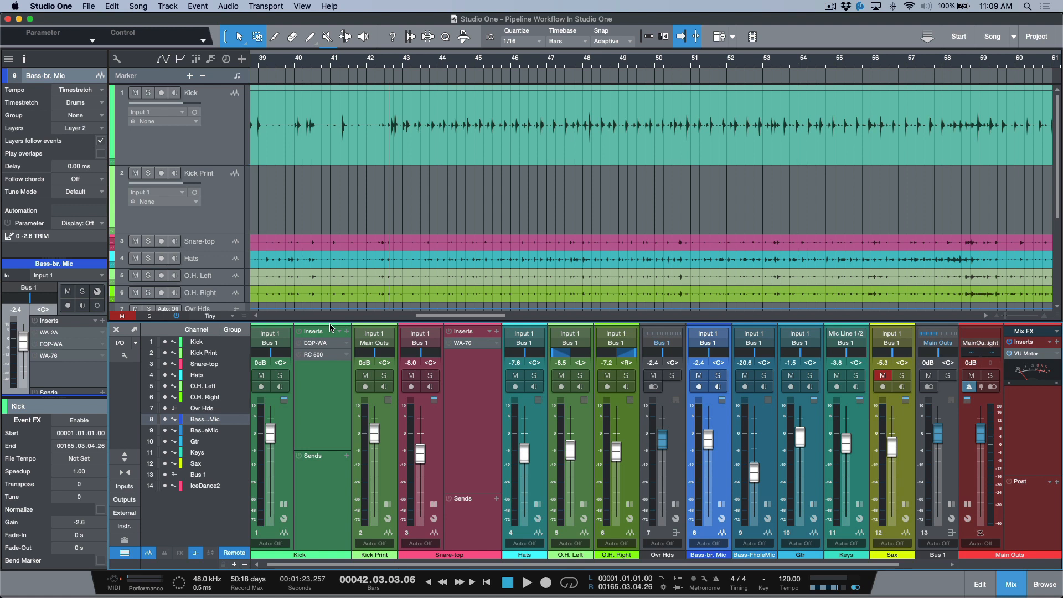
# Solo the Kick track and audition it in playback, then stop the transport.
pyautogui.click(527, 581)
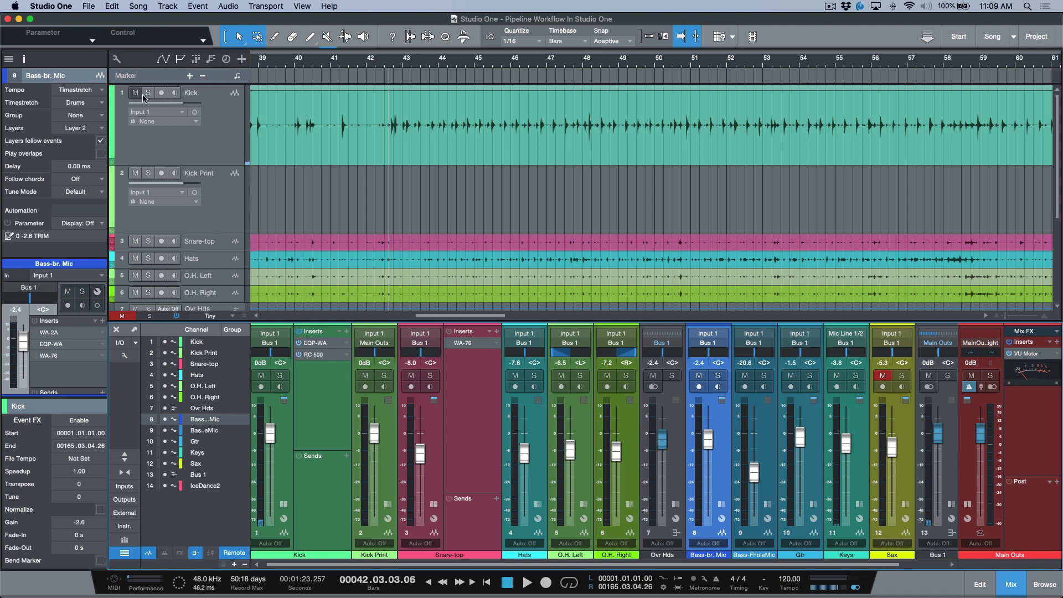
pyautogui.click(147, 93)
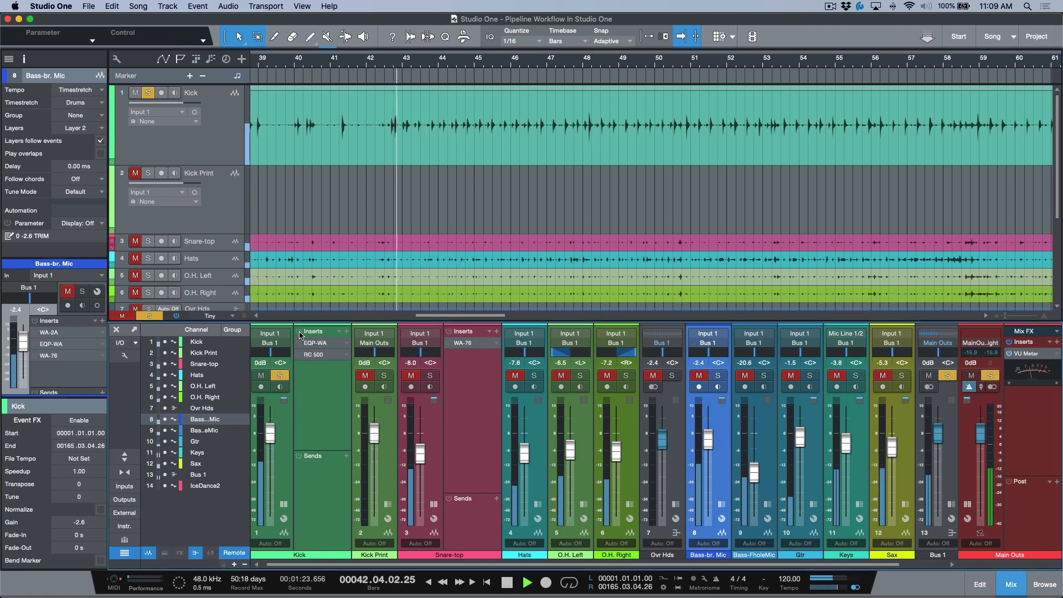
pyautogui.click(506, 582)
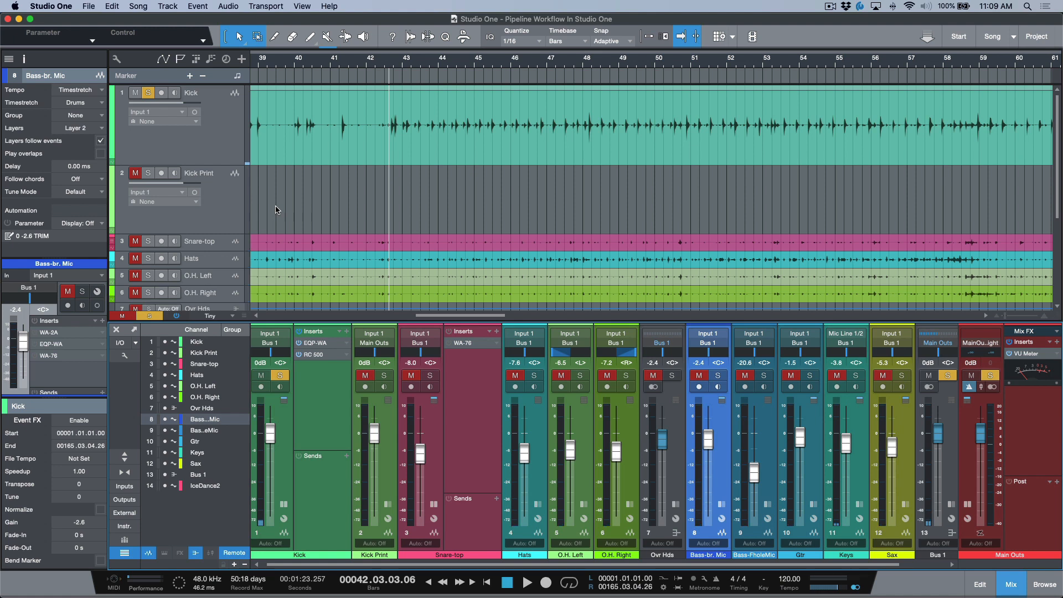
pyautogui.moveTo(229, 141)
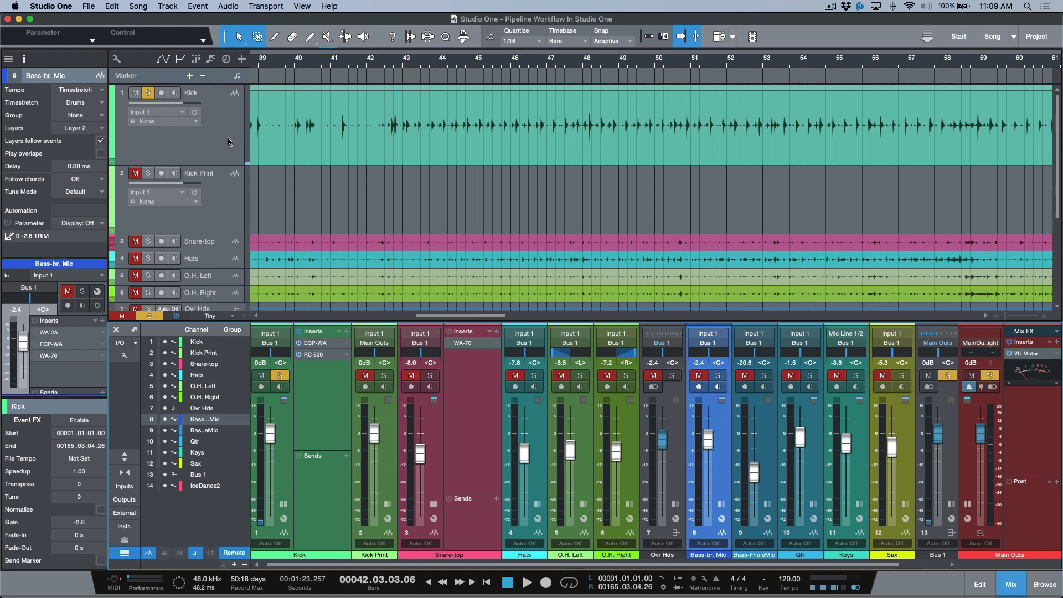
pyautogui.click(197, 341)
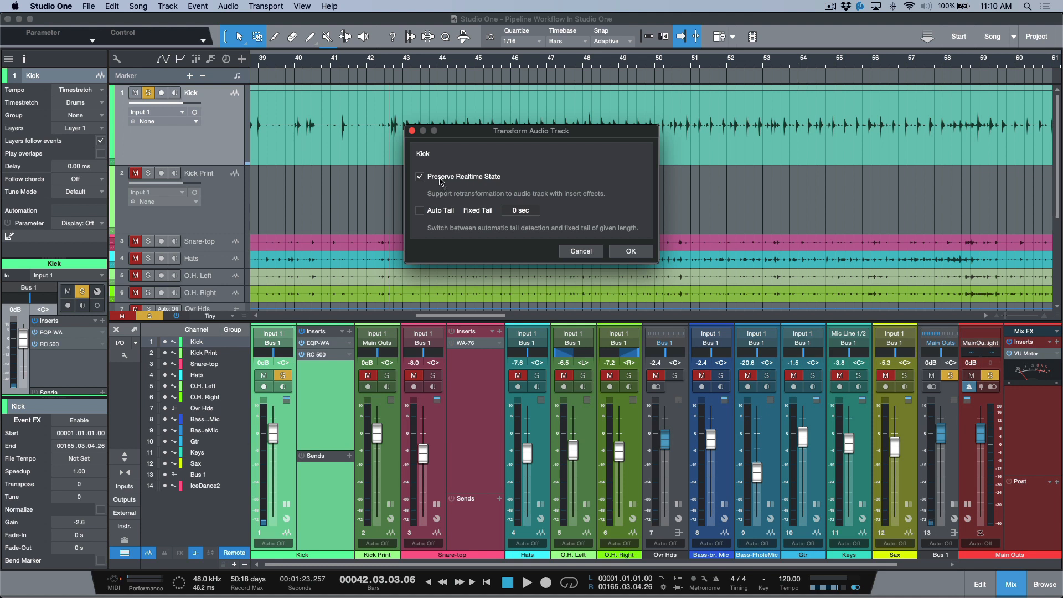
pyautogui.click(420, 176)
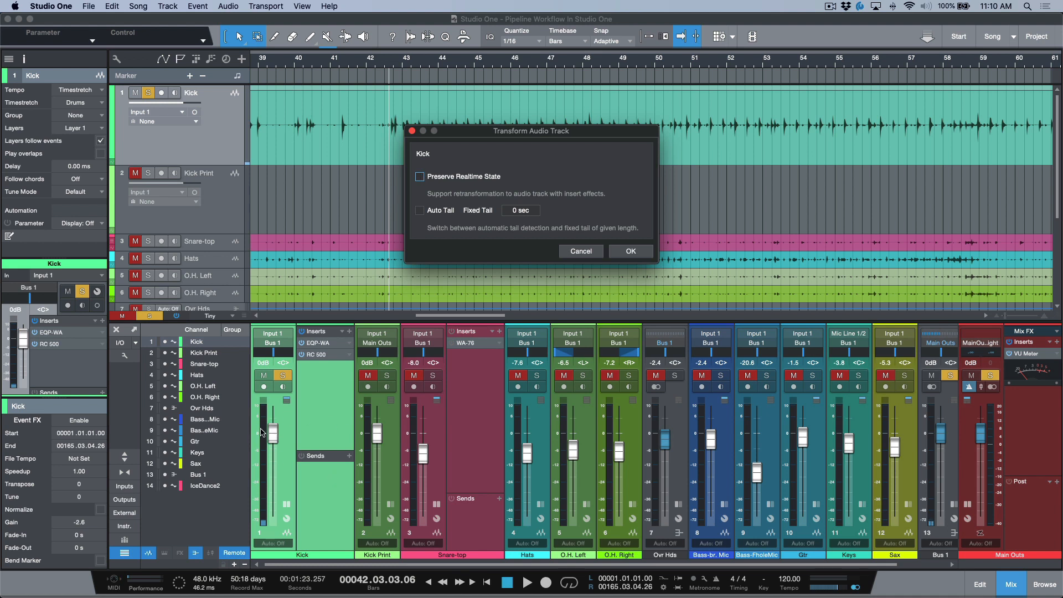
pyautogui.moveTo(494, 198)
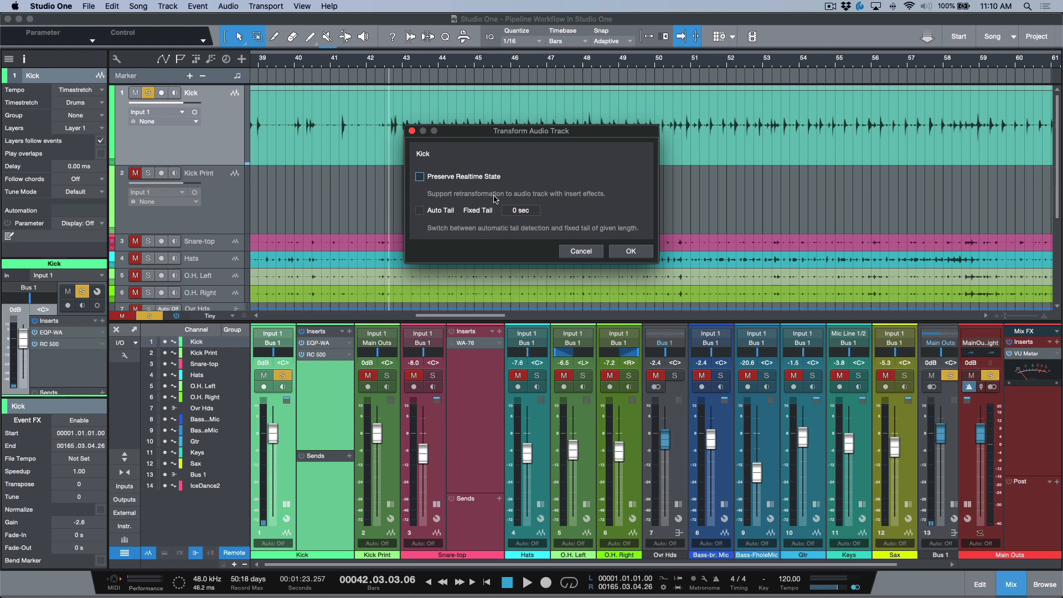
pyautogui.click(629, 252)
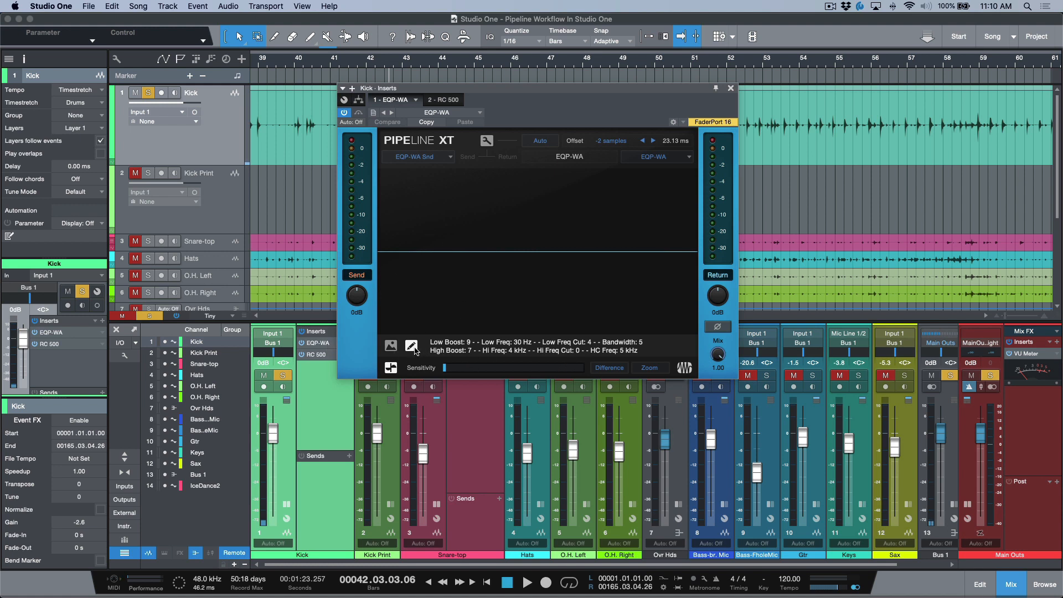
pyautogui.moveTo(421, 332)
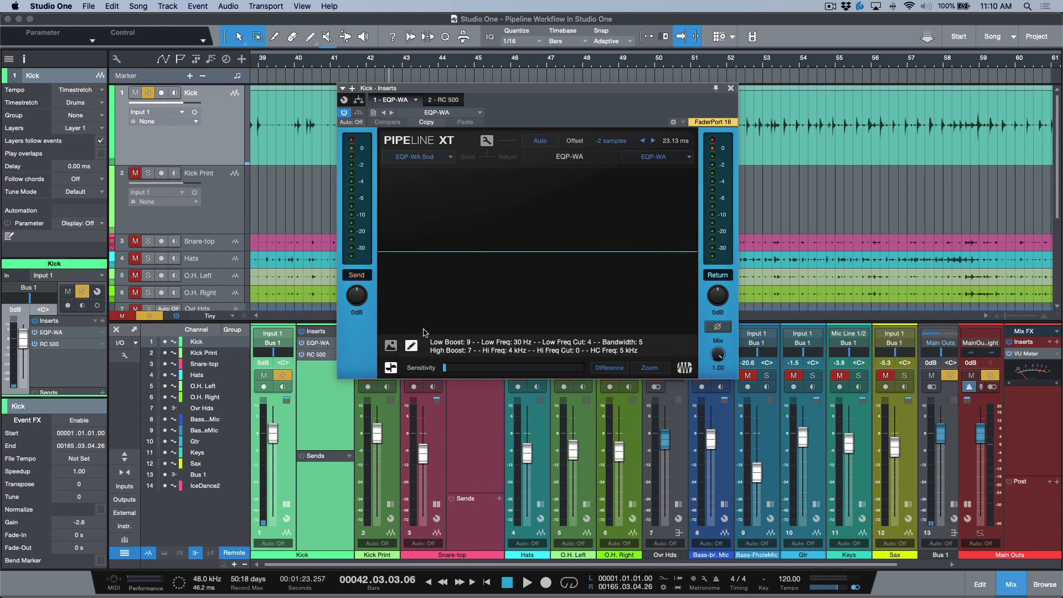
# Inspect the RC 500 and EQP-WA insert settings in Pipeline XT and close the Kick inserts window.
pyautogui.click(443, 100)
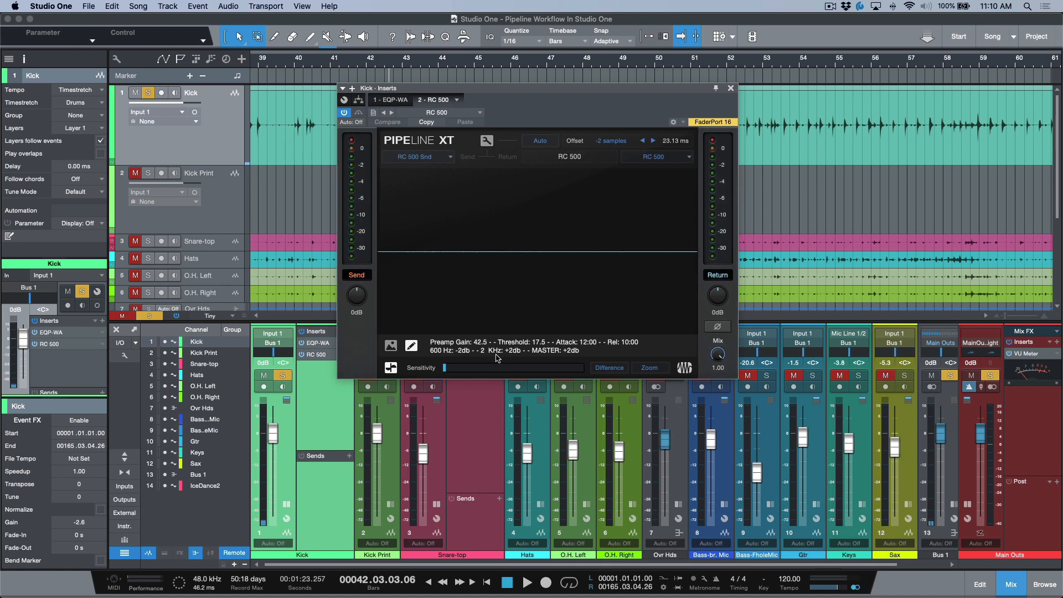
pyautogui.click(392, 100)
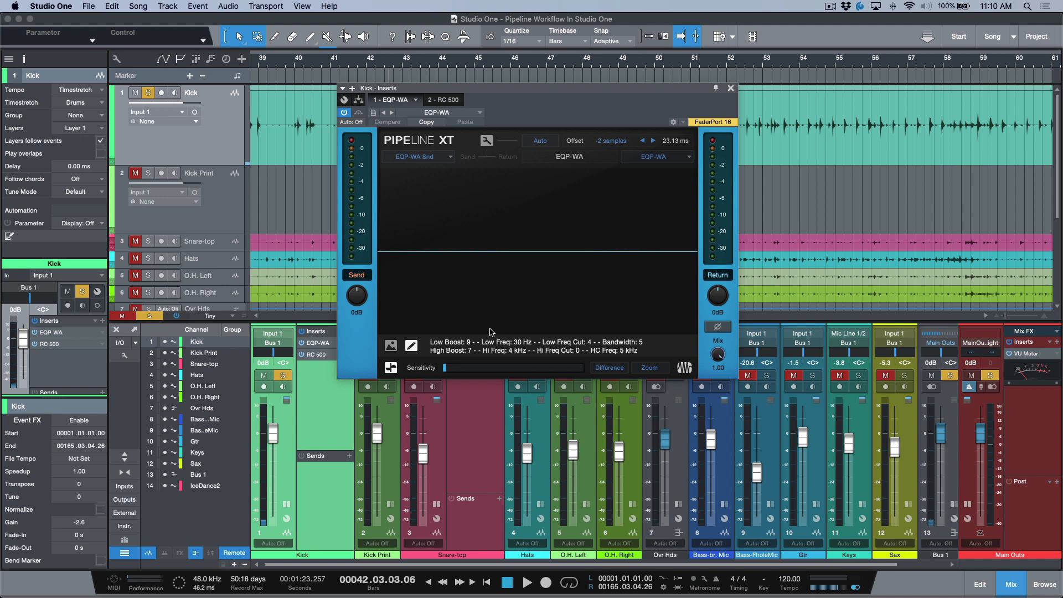
pyautogui.moveTo(494, 331)
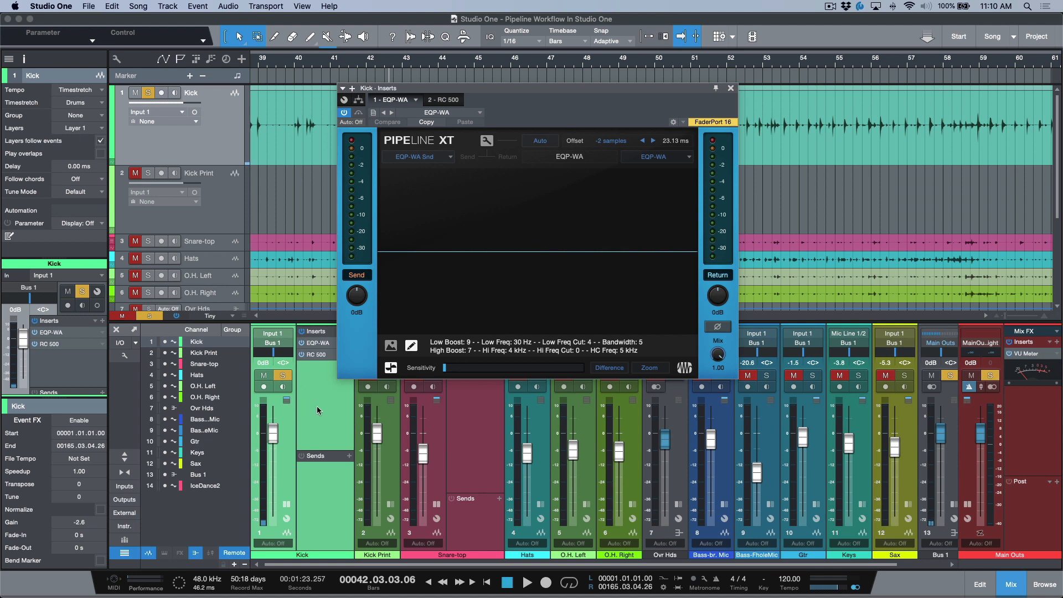
pyautogui.moveTo(313, 352)
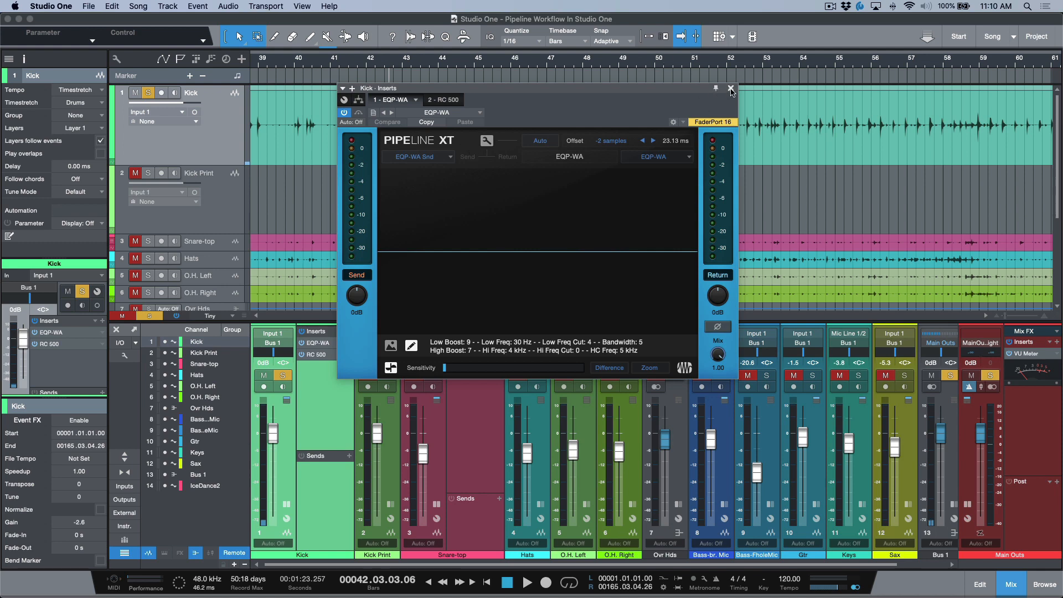
pyautogui.click(731, 88)
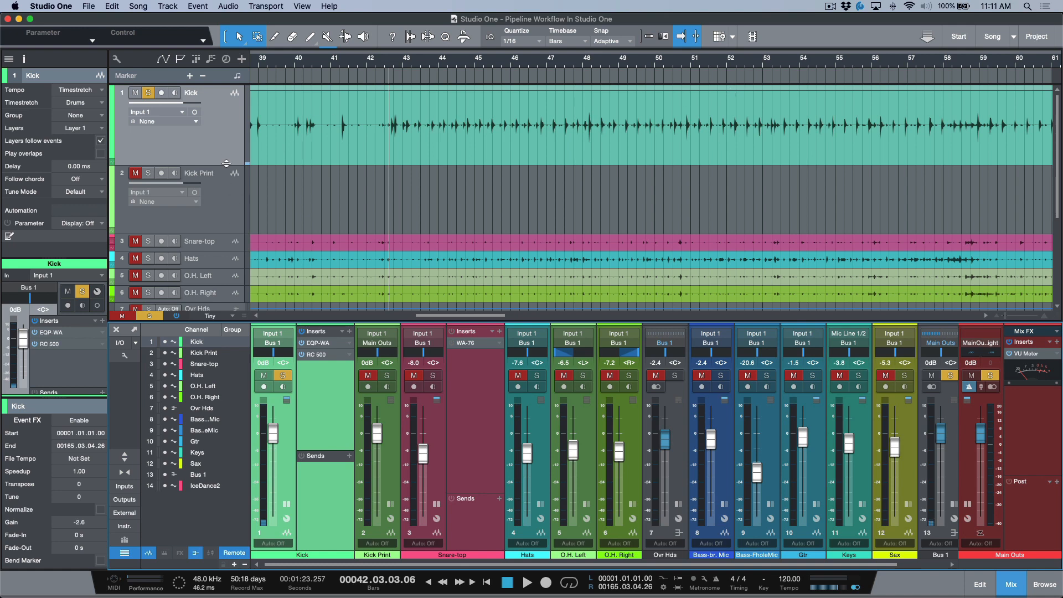
# Set the Kick Print track's record input to the Kick track instead of Input 1.
pyautogui.click(198, 173)
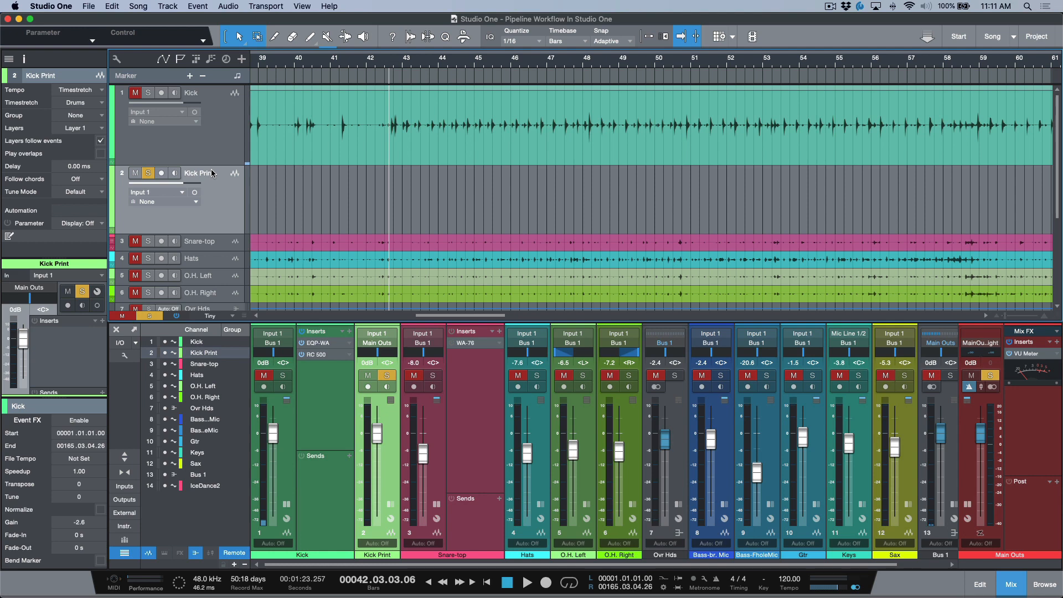
pyautogui.moveTo(195, 197)
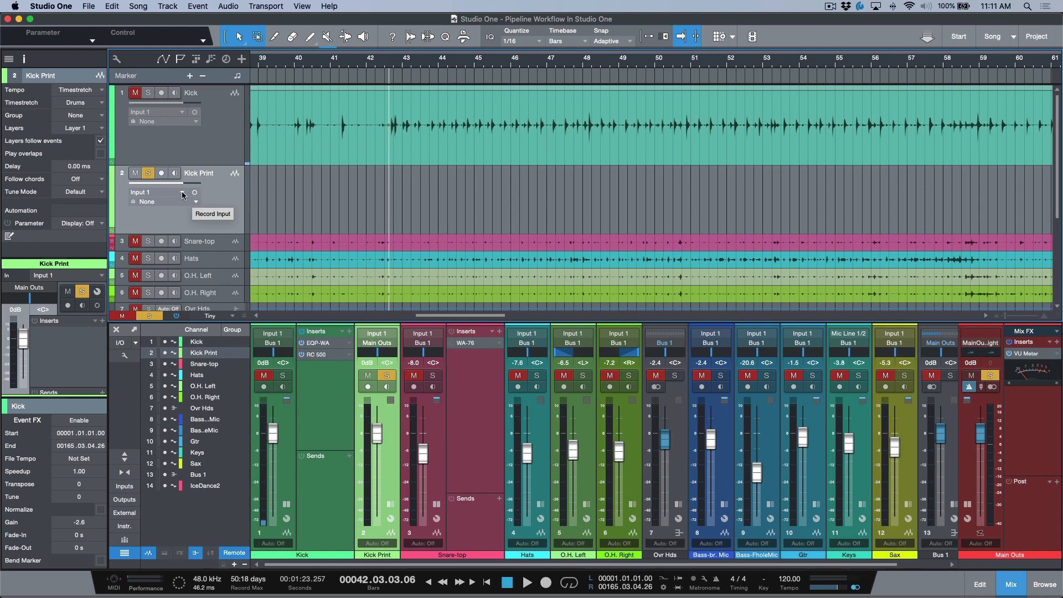
pyautogui.click(193, 192)
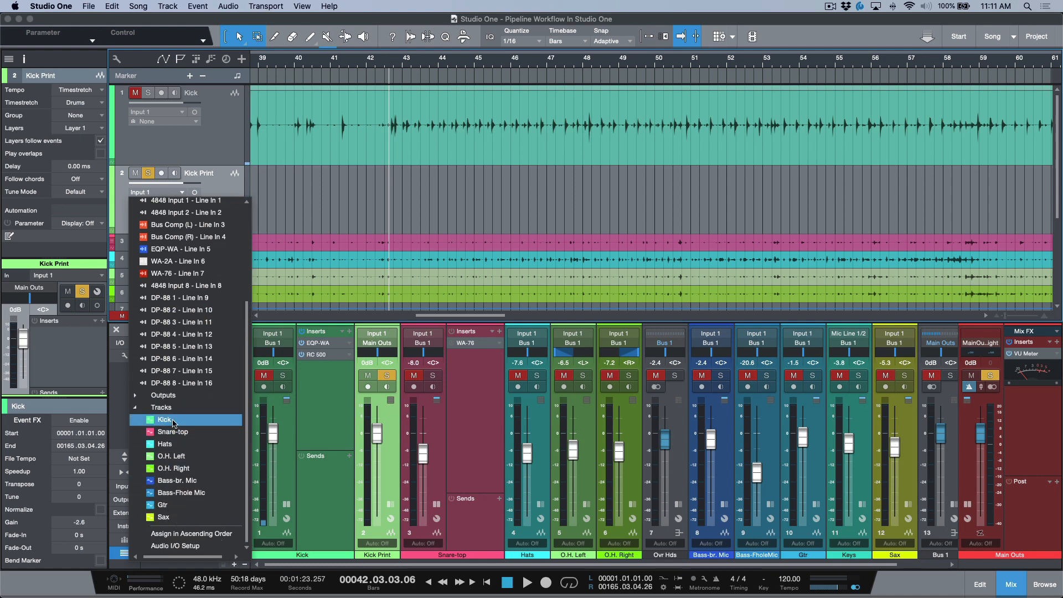
pyautogui.click(165, 419)
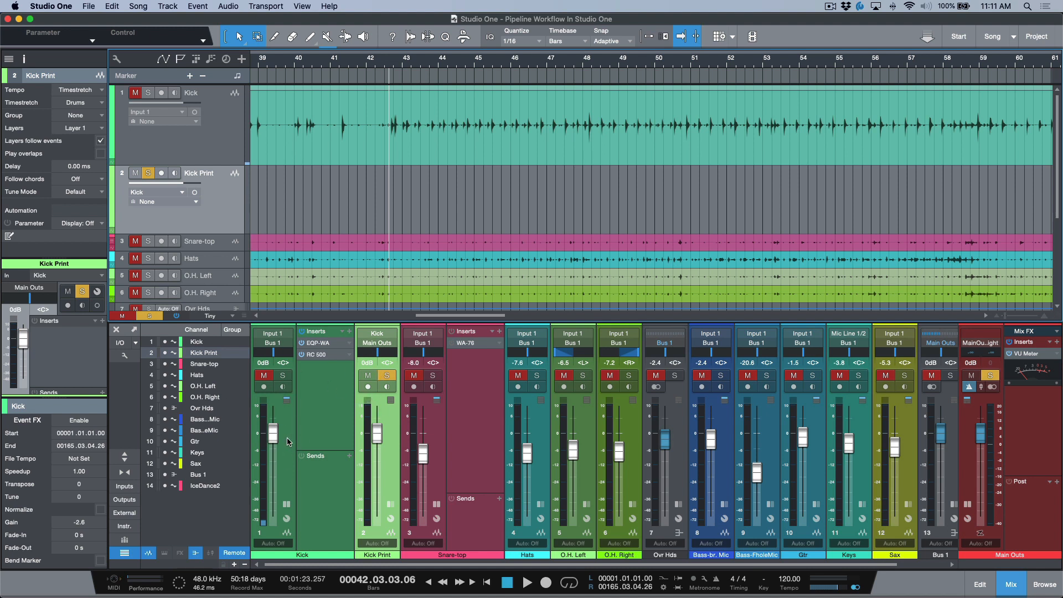
pyautogui.moveTo(294, 444)
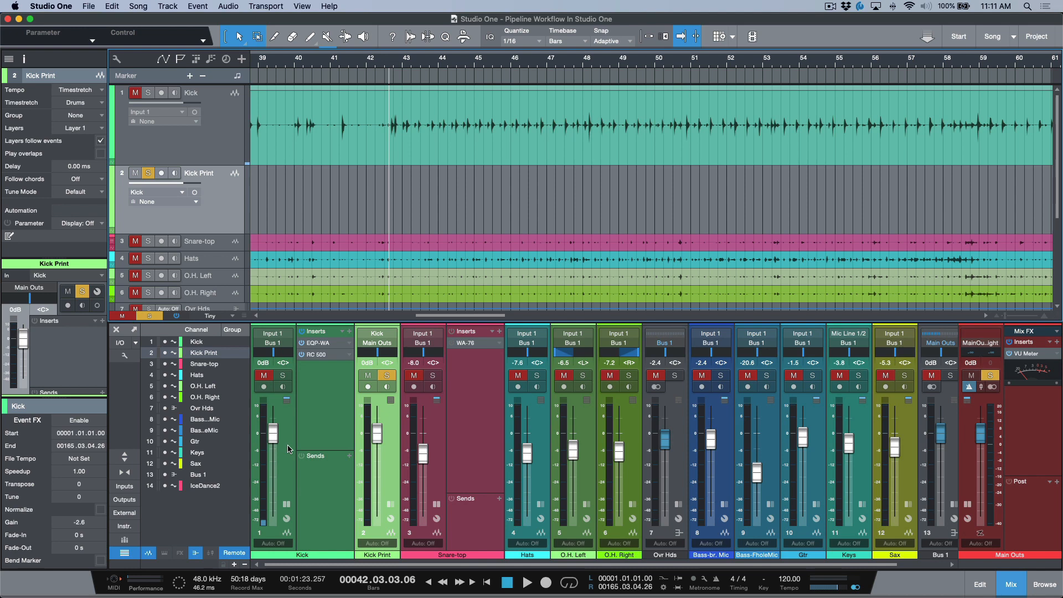
pyautogui.moveTo(289, 466)
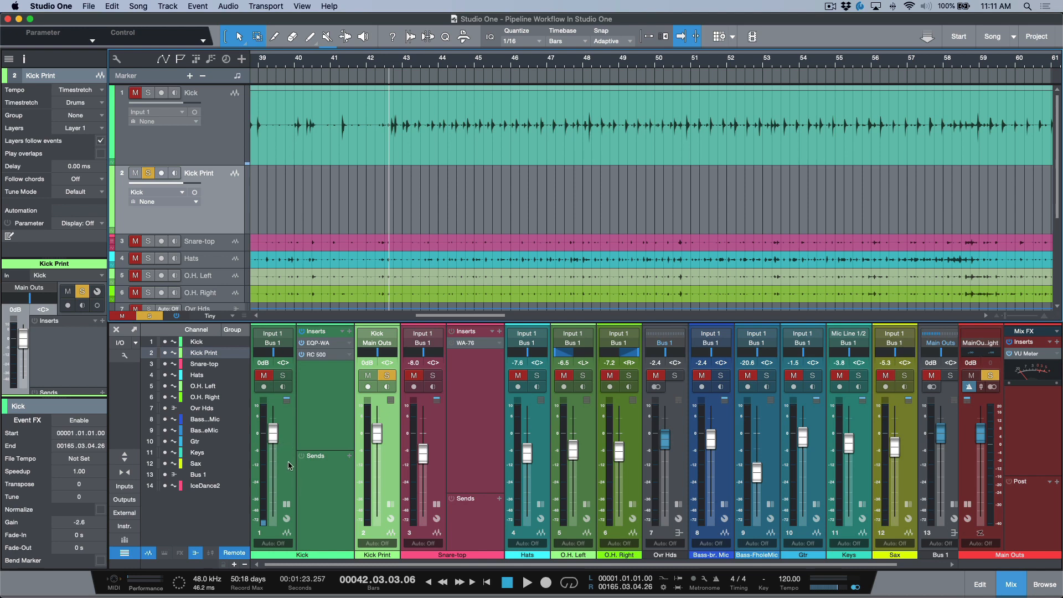
# Clear the solo so all tracks play again.
pyautogui.click(197, 352)
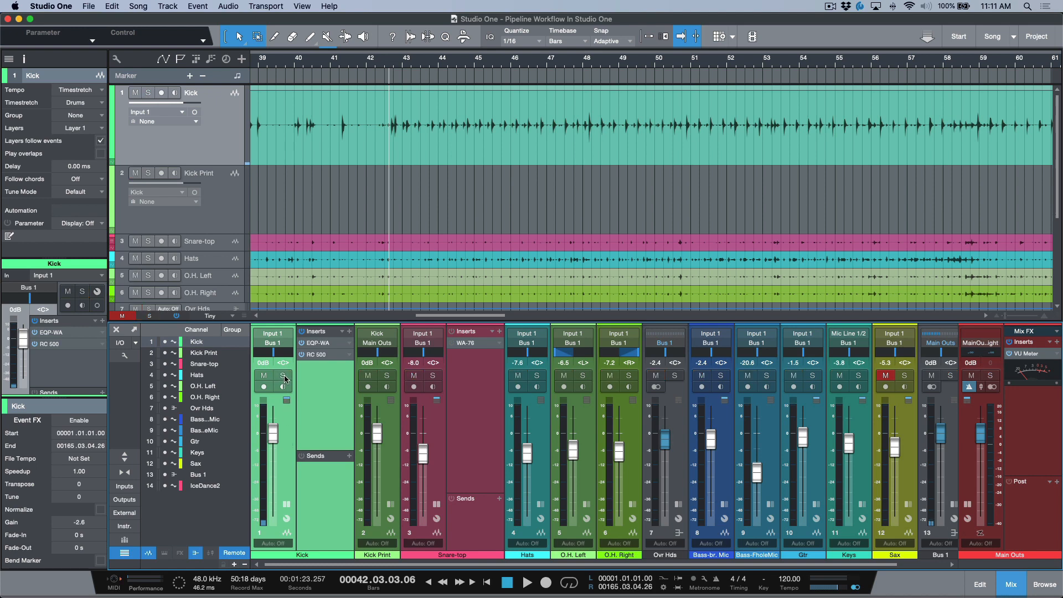
pyautogui.moveTo(289, 452)
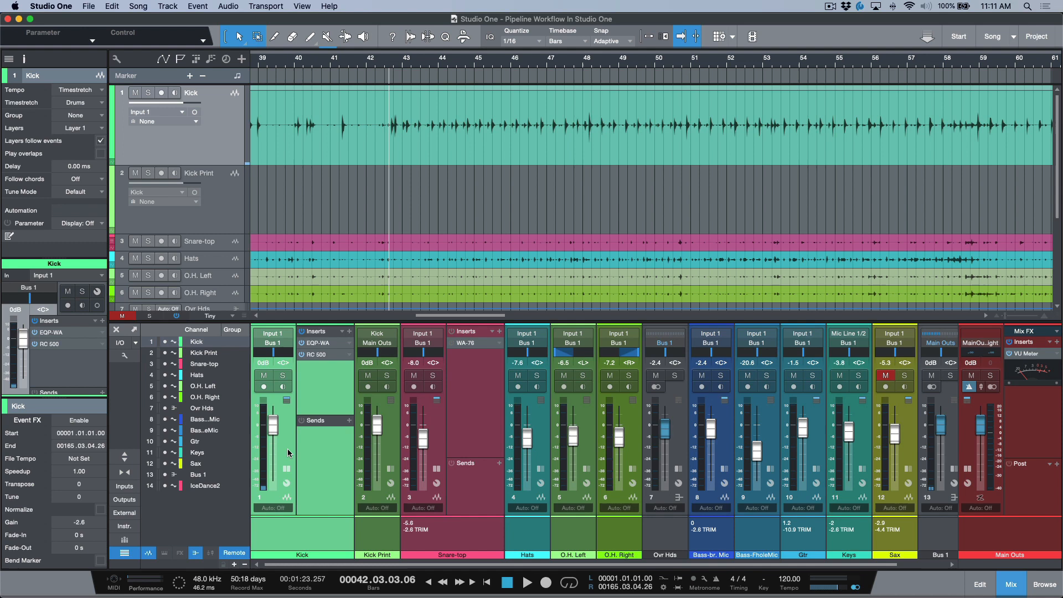
pyautogui.moveTo(310, 538)
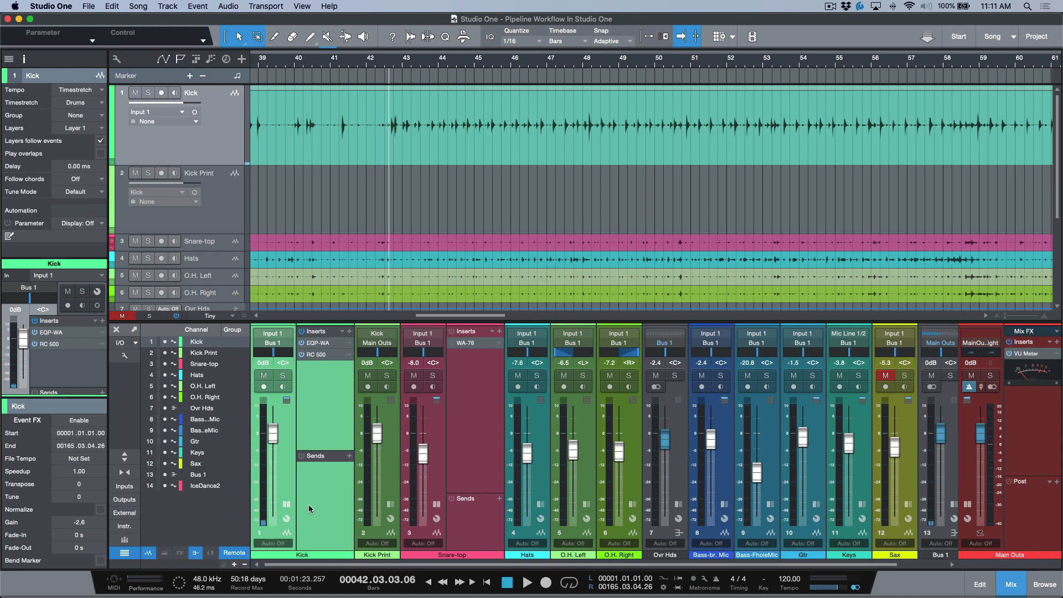
pyautogui.moveTo(348, 455)
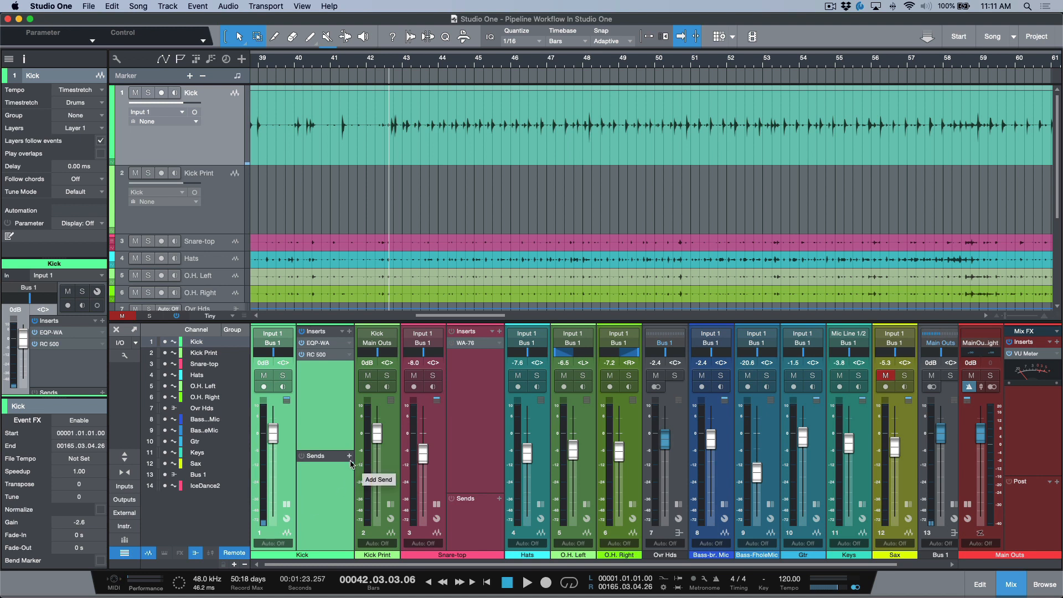
pyautogui.moveTo(271, 376)
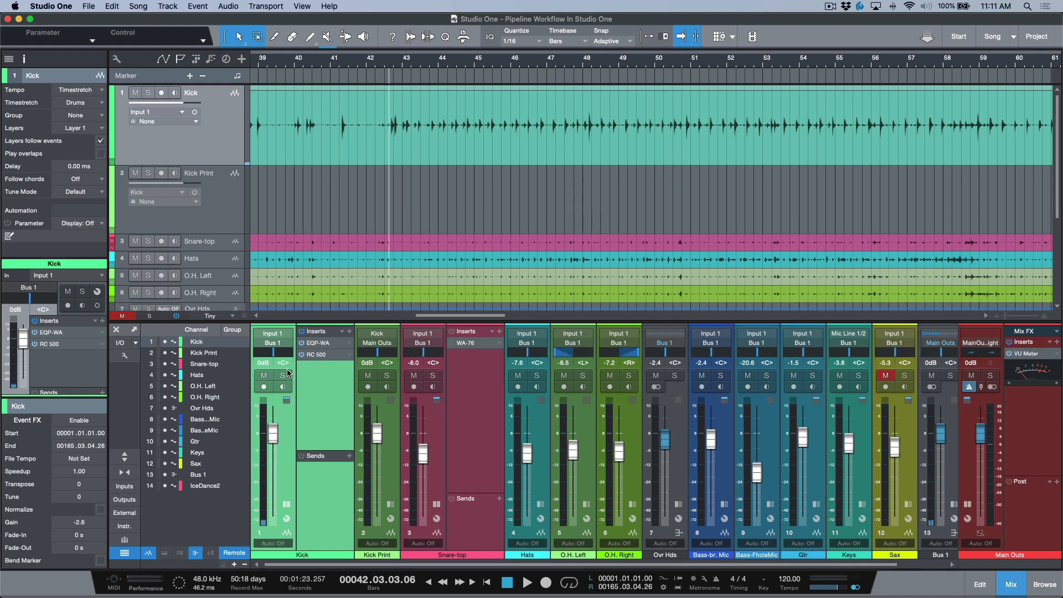
pyautogui.moveTo(332, 295)
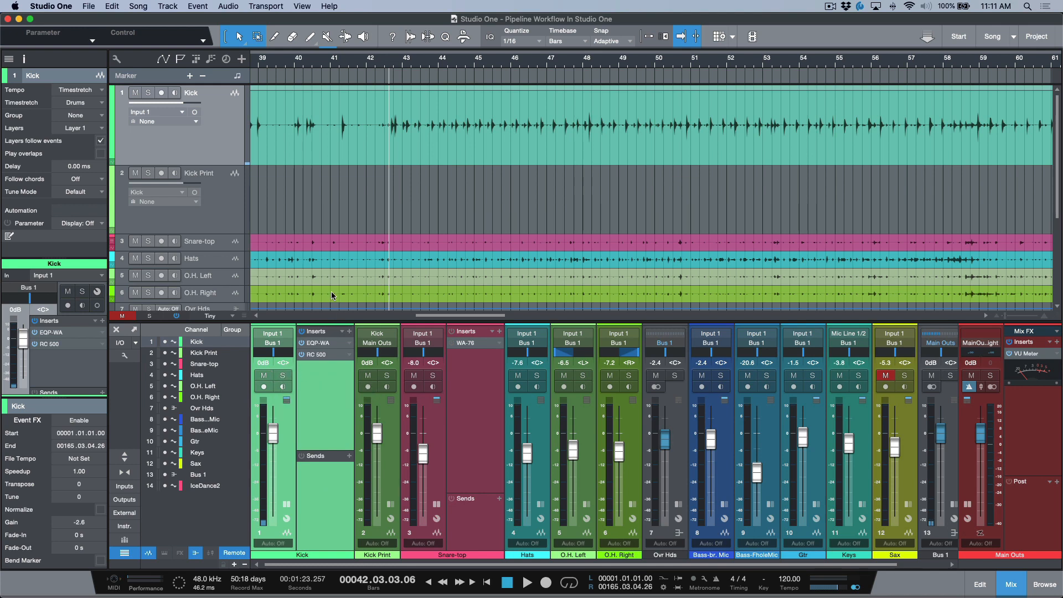
# Auto-measure the latency offsets of the EQP-WA and RC 500 inserts on the Kick channel.
pyautogui.doubleClick(50, 332)
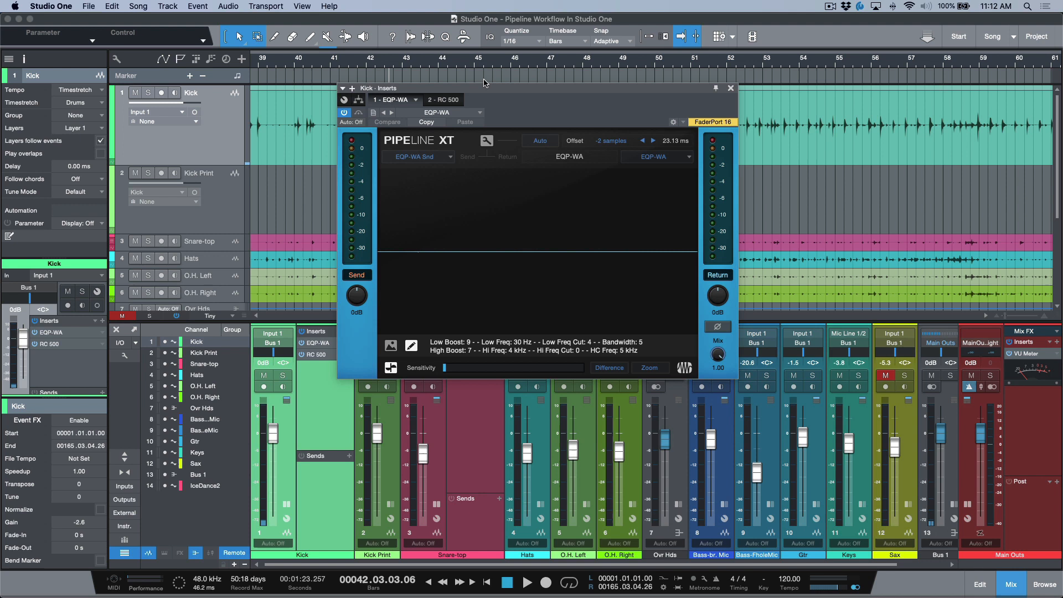
pyautogui.moveTo(555, 126)
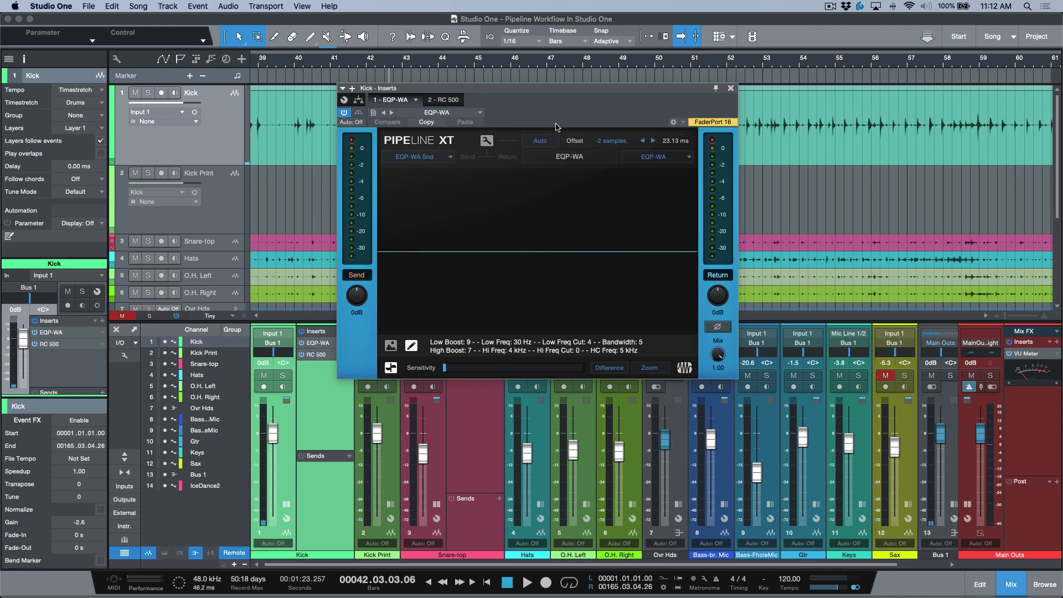
pyautogui.moveTo(549, 152)
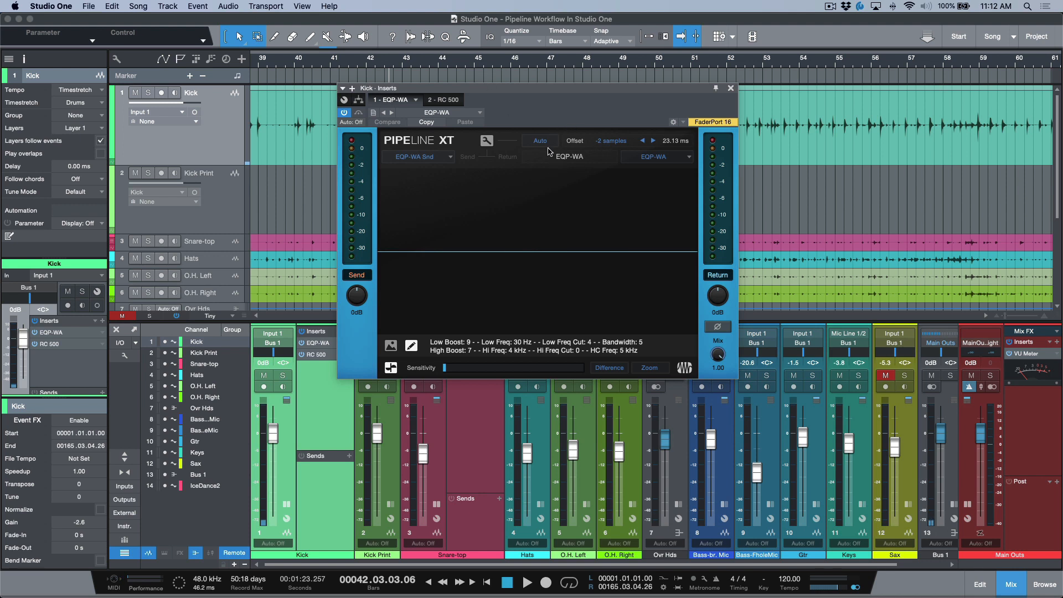
pyautogui.moveTo(534, 152)
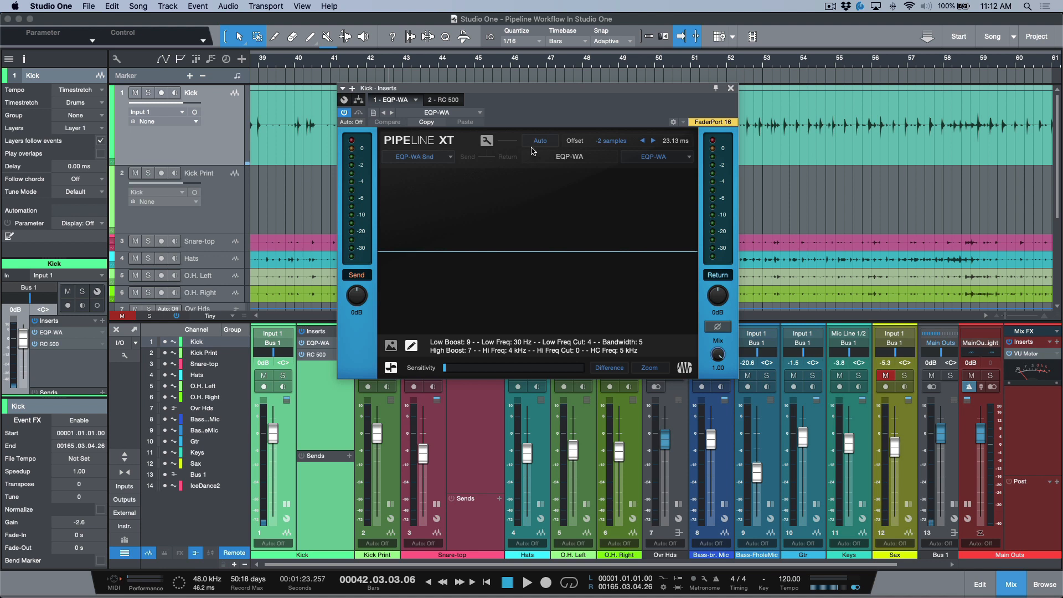
pyautogui.moveTo(575, 106)
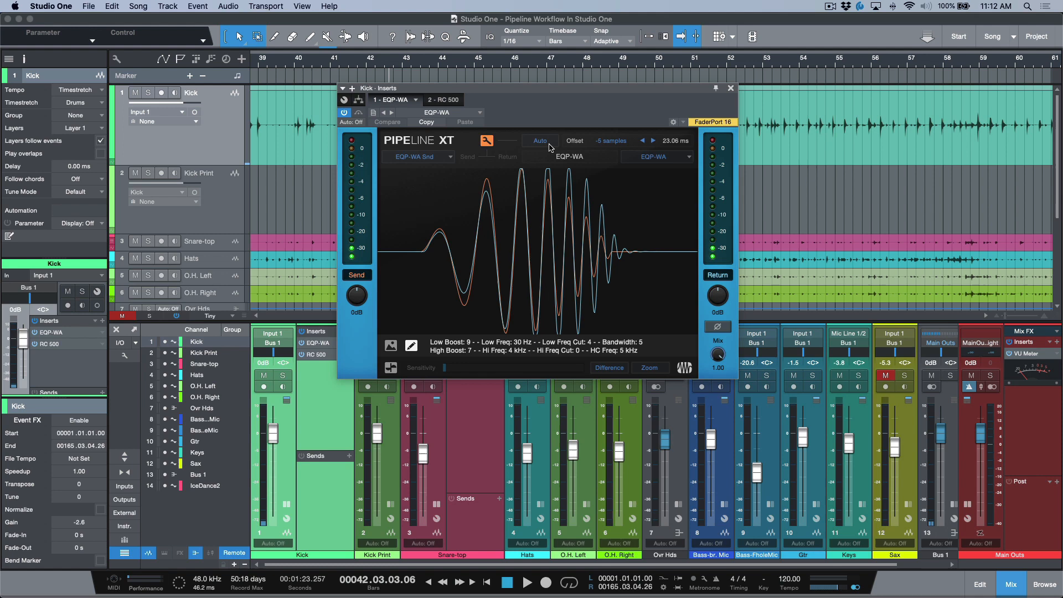
pyautogui.click(487, 140)
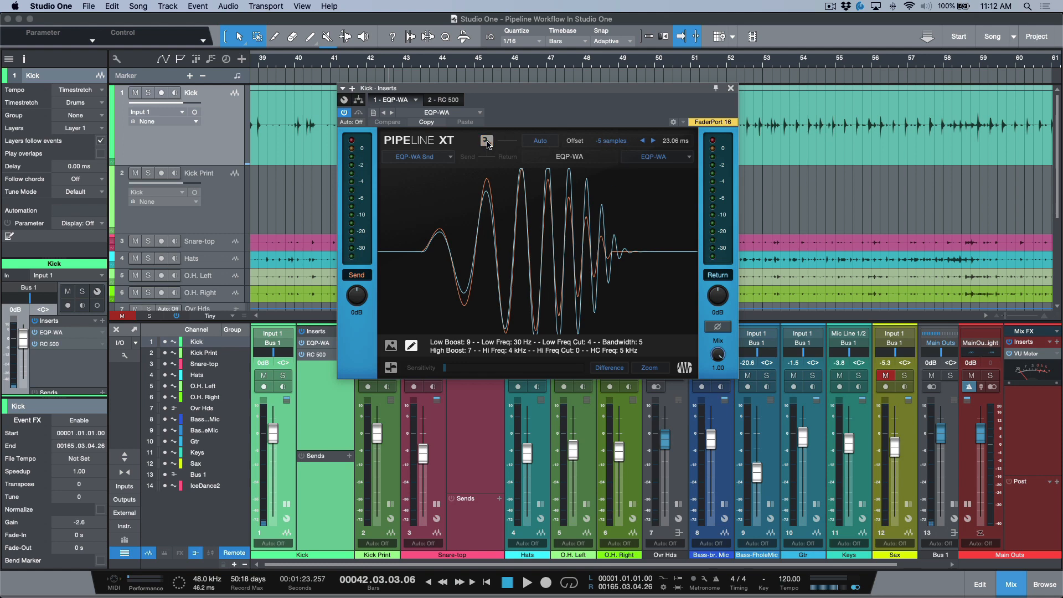
pyautogui.click(439, 100)
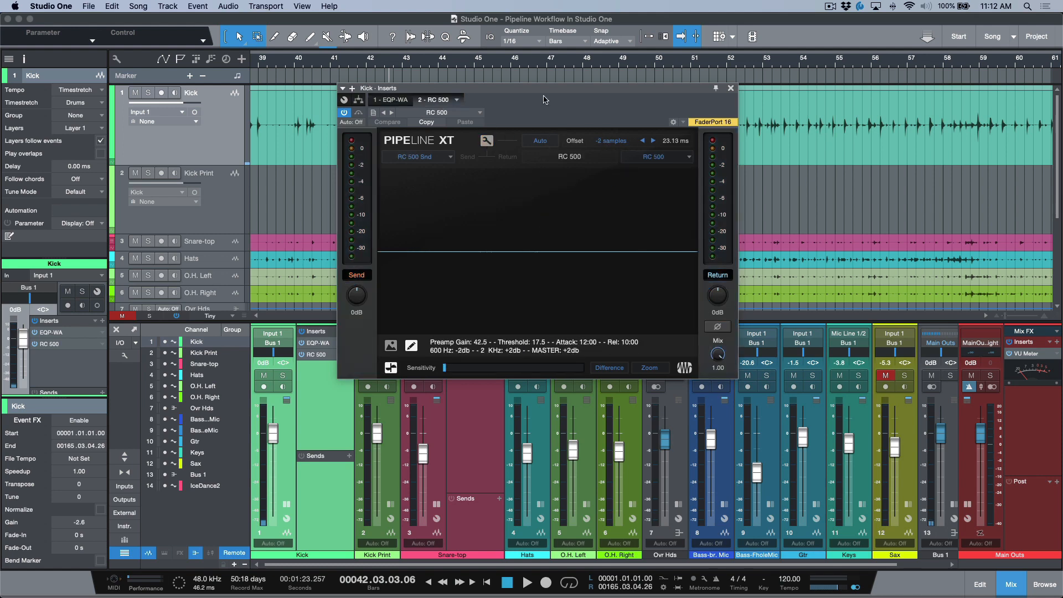
pyautogui.click(539, 141)
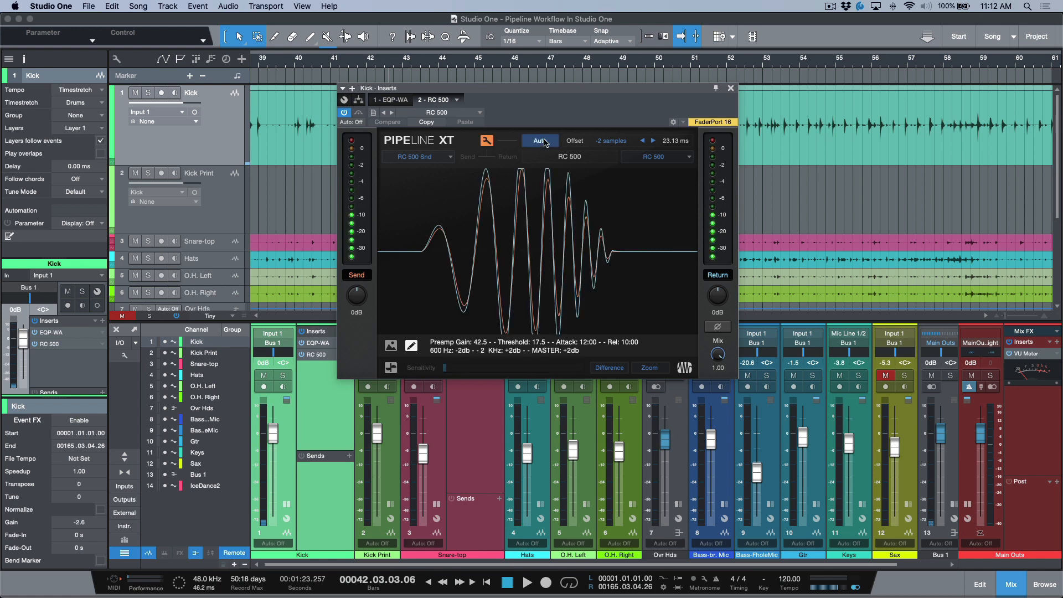
pyautogui.click(539, 140)
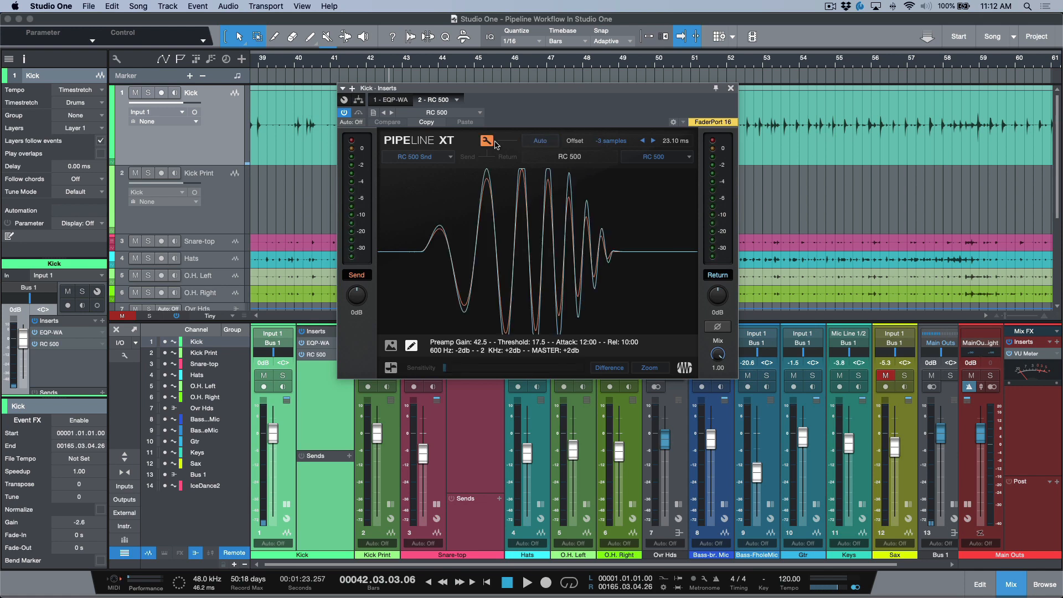
# Review both insert offsets, then close the Kick inserts window.
pyautogui.click(393, 100)
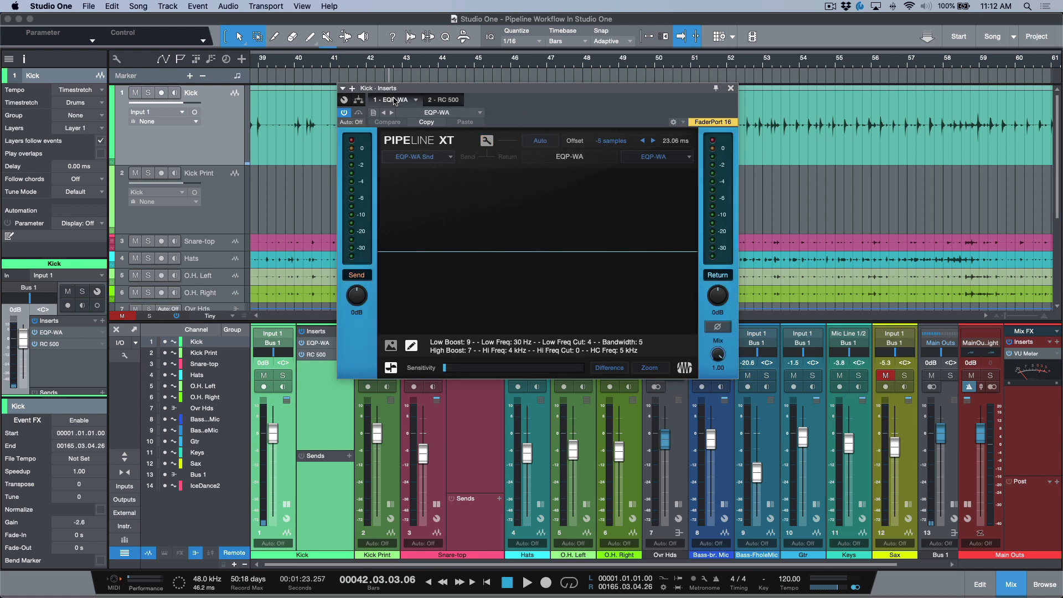
pyautogui.click(440, 99)
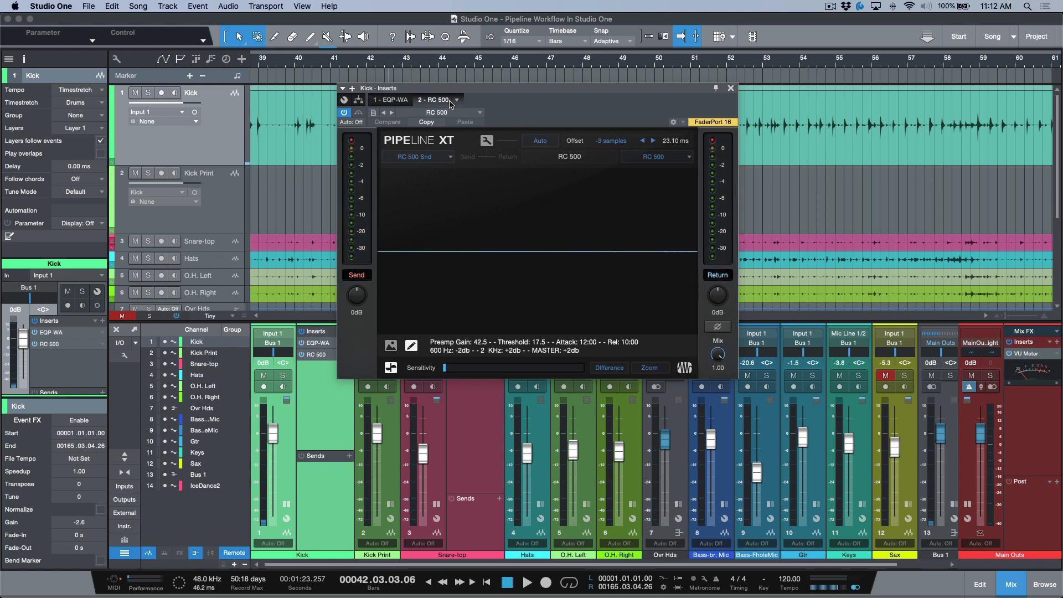
pyautogui.click(391, 99)
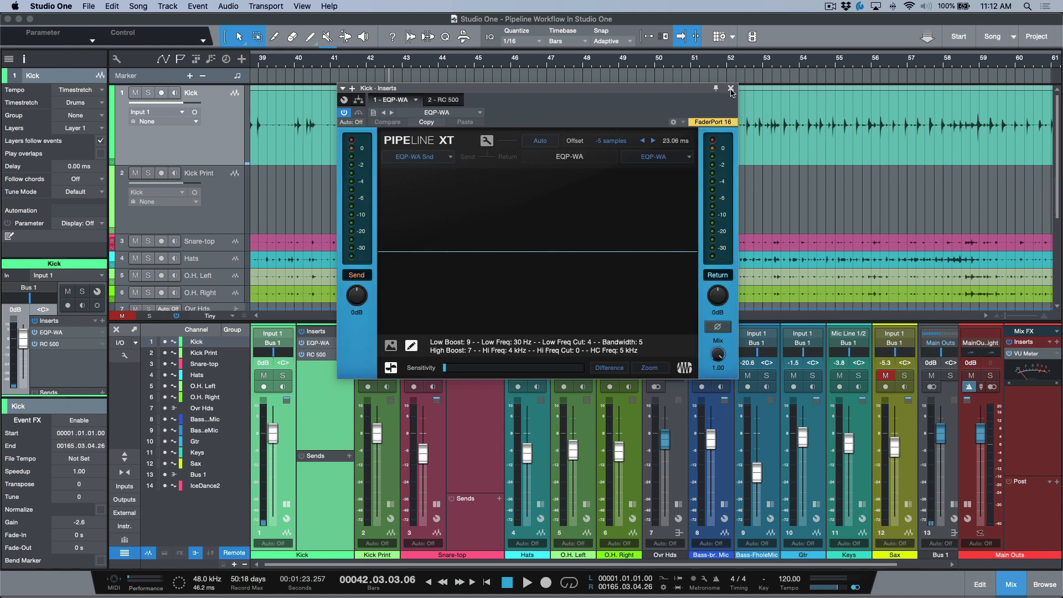
pyautogui.click(731, 89)
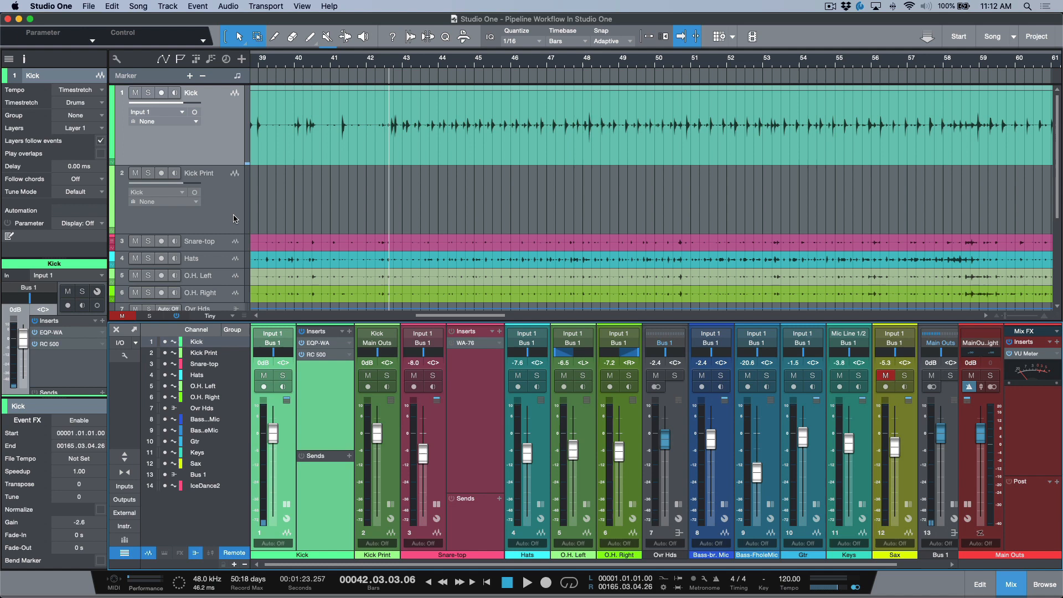
pyautogui.click(664, 578)
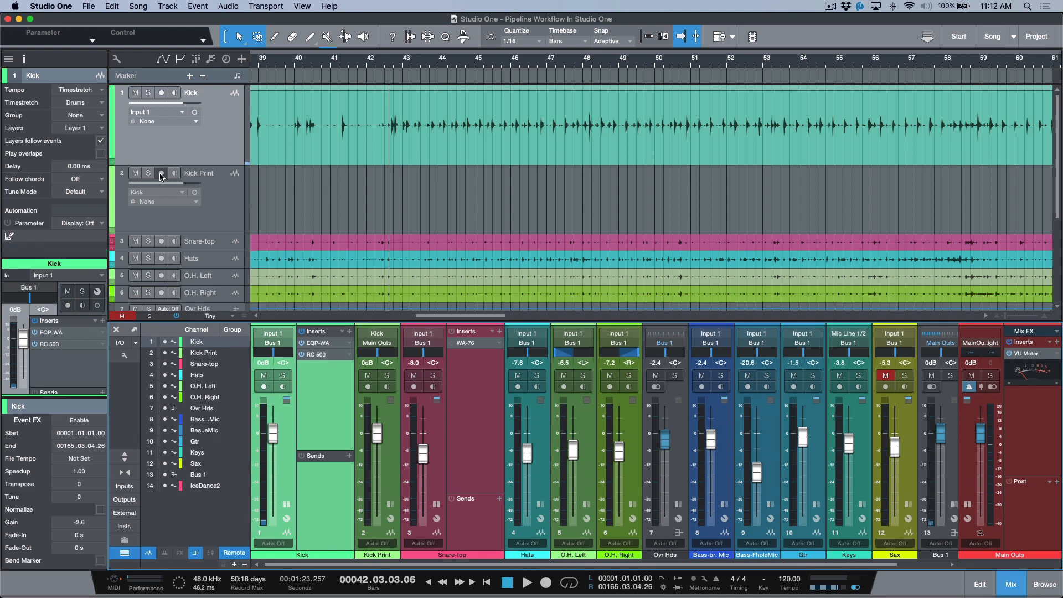
# Record-arm Kick Print and record the printed kick from bar 43.
pyautogui.click(161, 172)
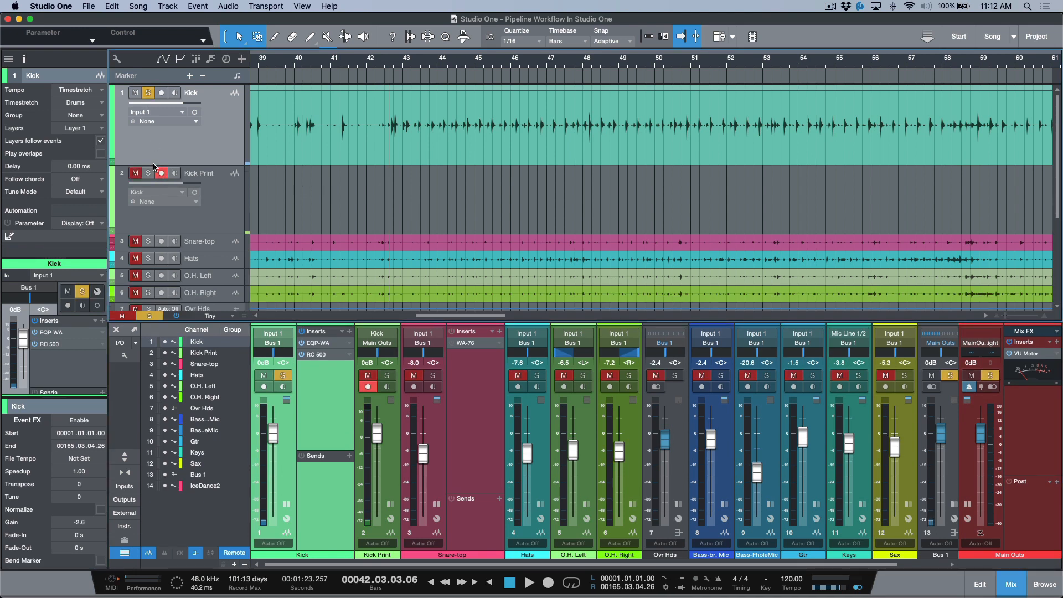
pyautogui.moveTo(162, 172)
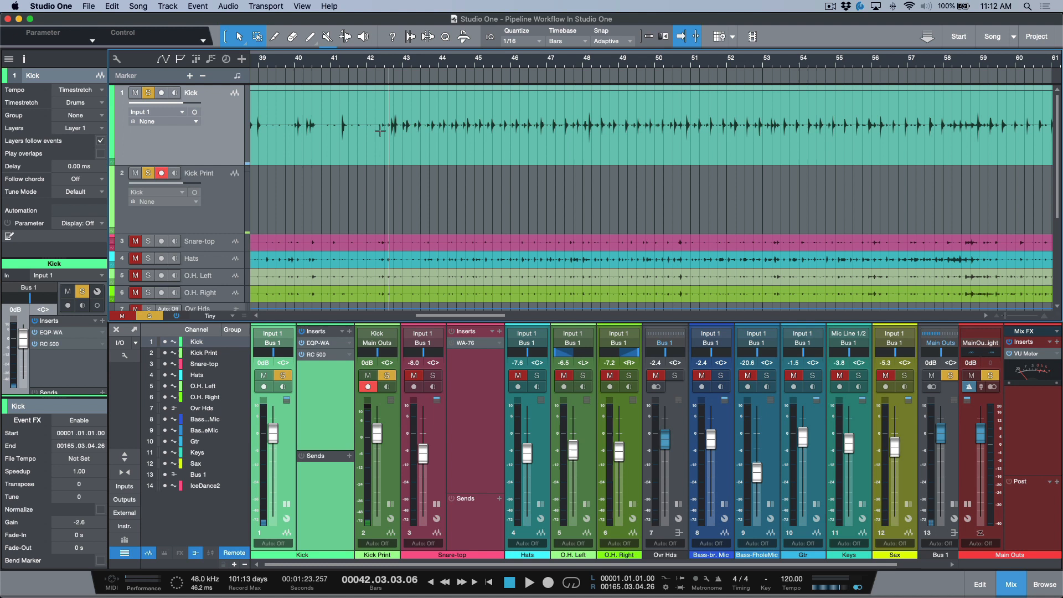
pyautogui.click(509, 582)
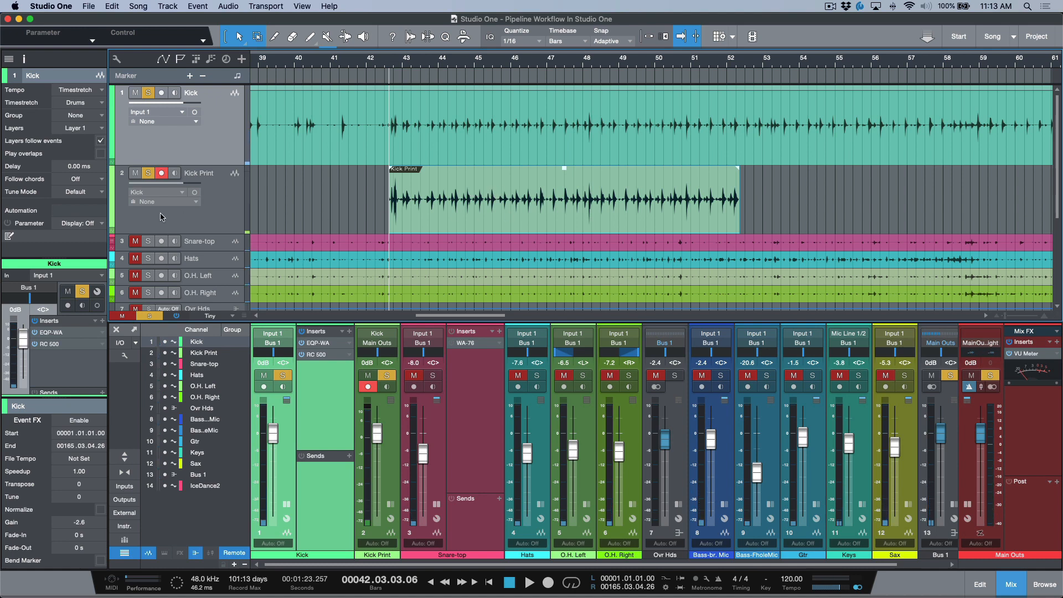
# Turn off solo on Kick and add a new empty layer to the Kick track.
pyautogui.click(148, 91)
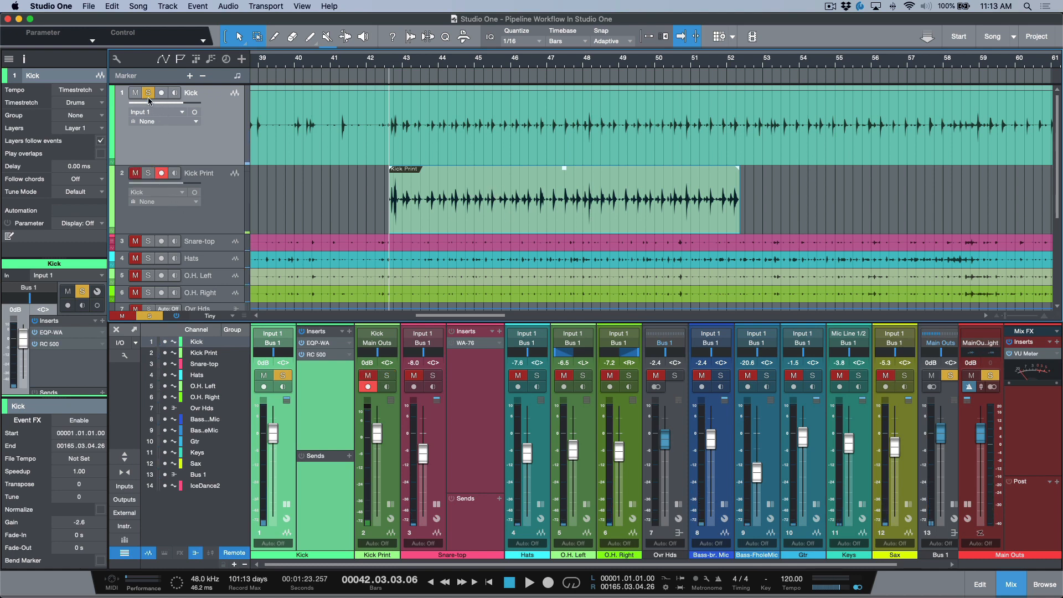
pyautogui.click(148, 92)
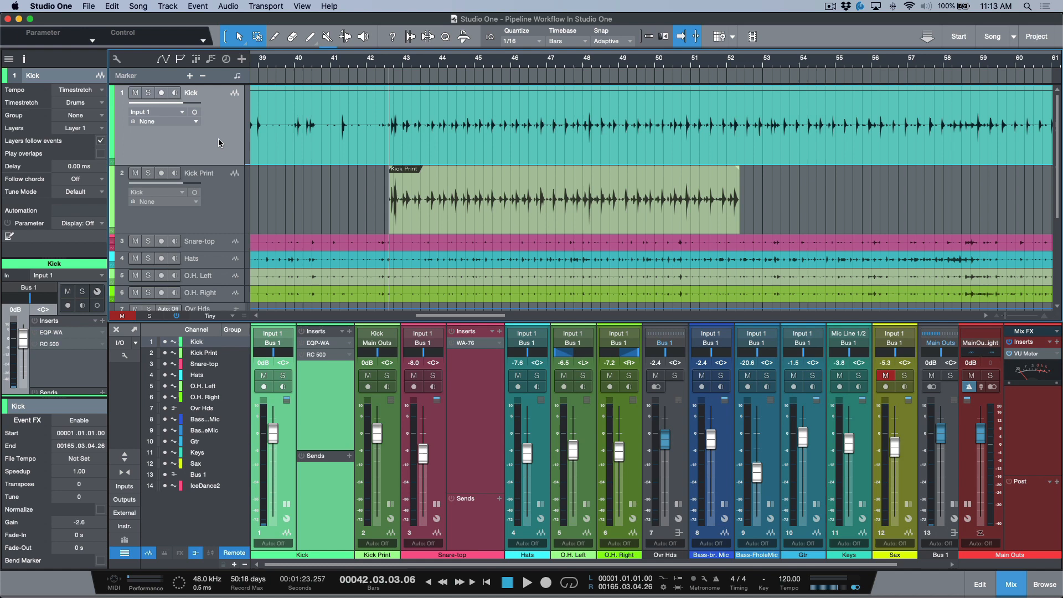
pyautogui.moveTo(102, 131)
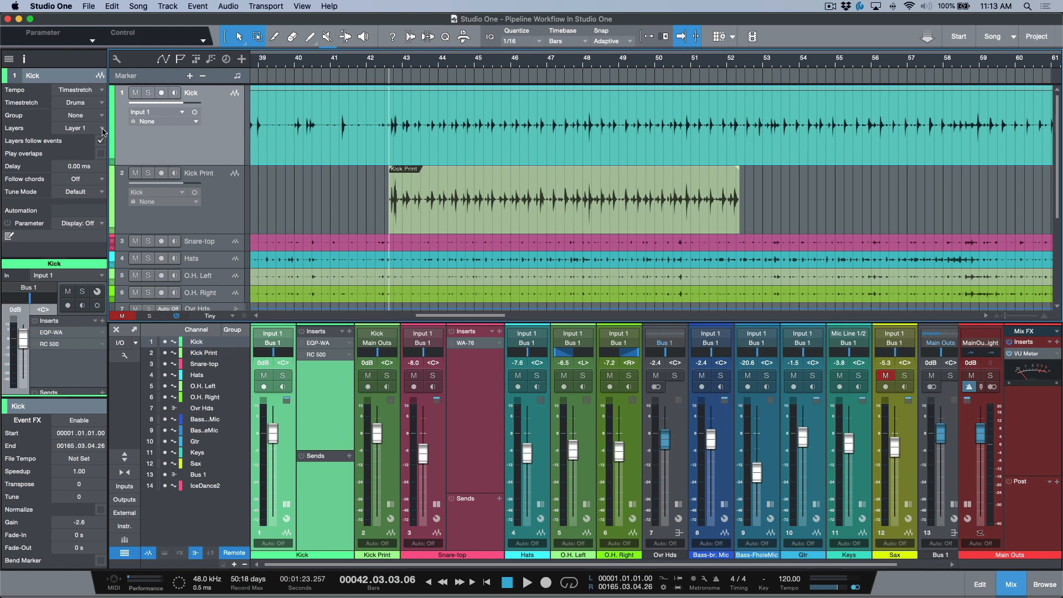
pyautogui.click(101, 141)
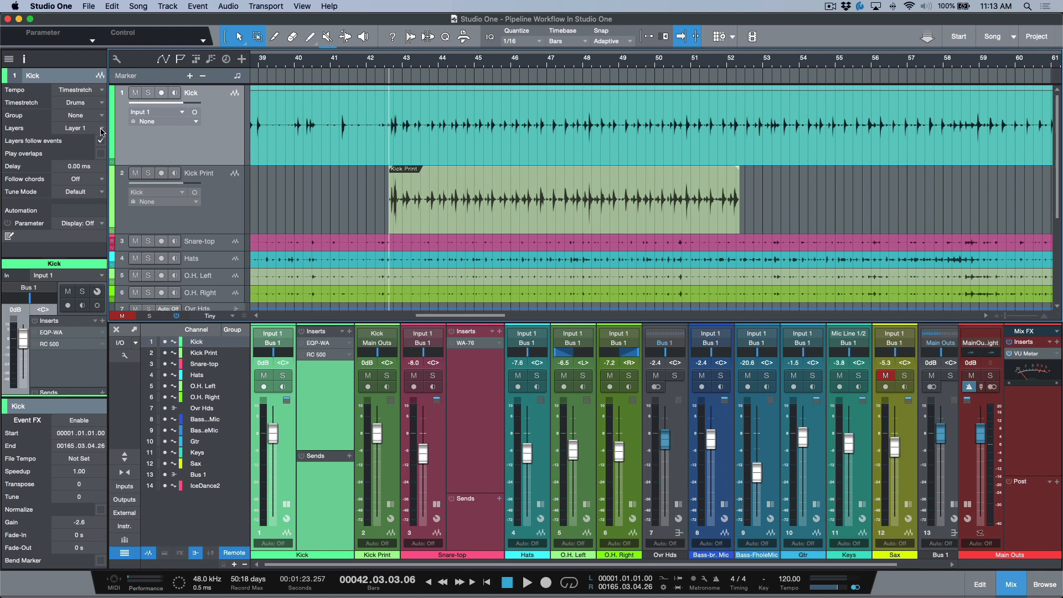
pyautogui.click(78, 129)
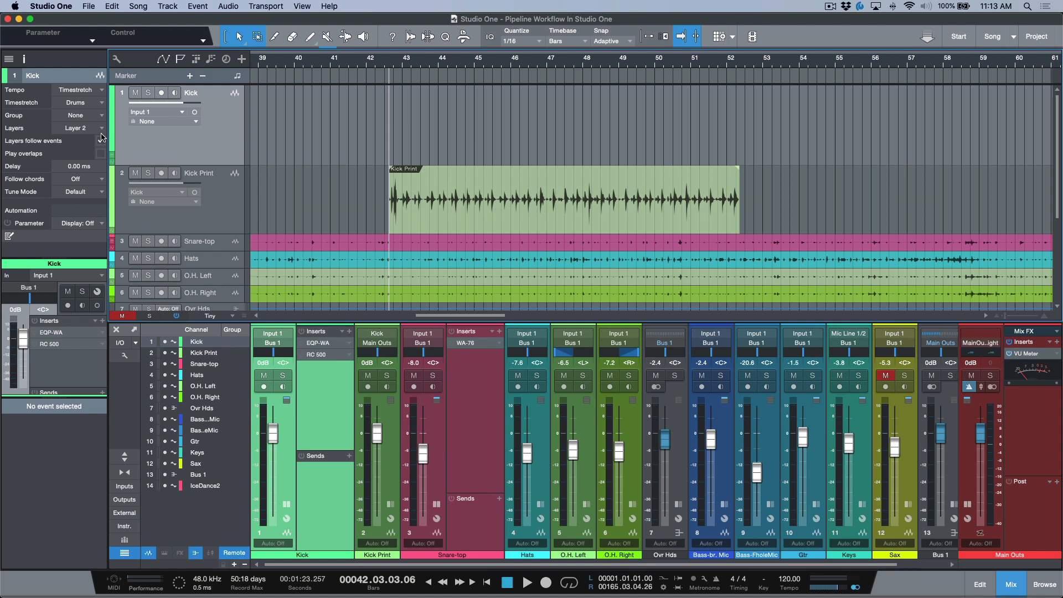
# Rename the Kick track's new layer to 'Kick Print' and select the printed kick recording.
pyautogui.click(98, 128)
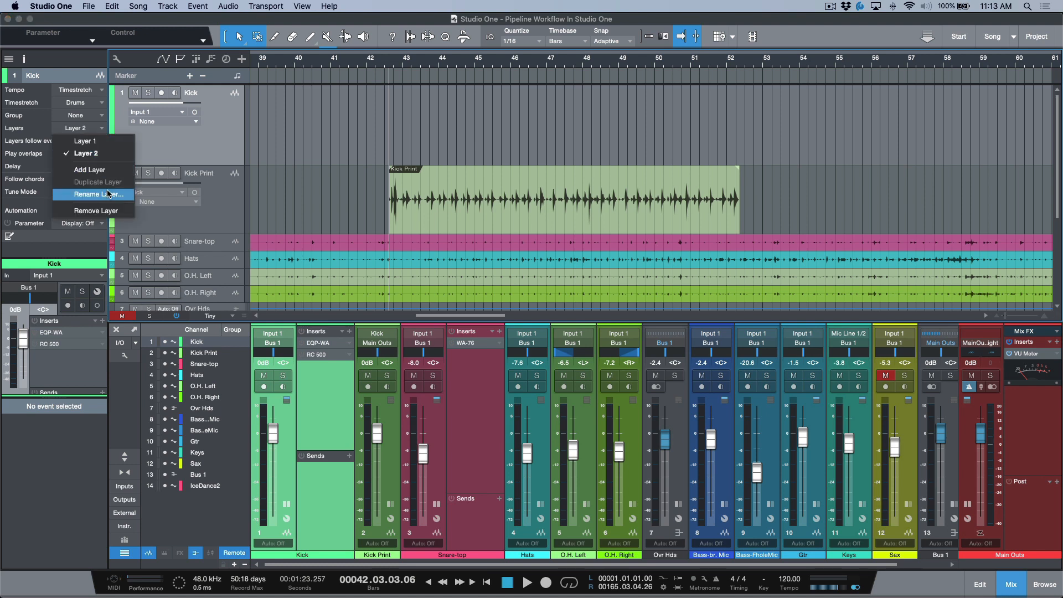
pyautogui.click(101, 195)
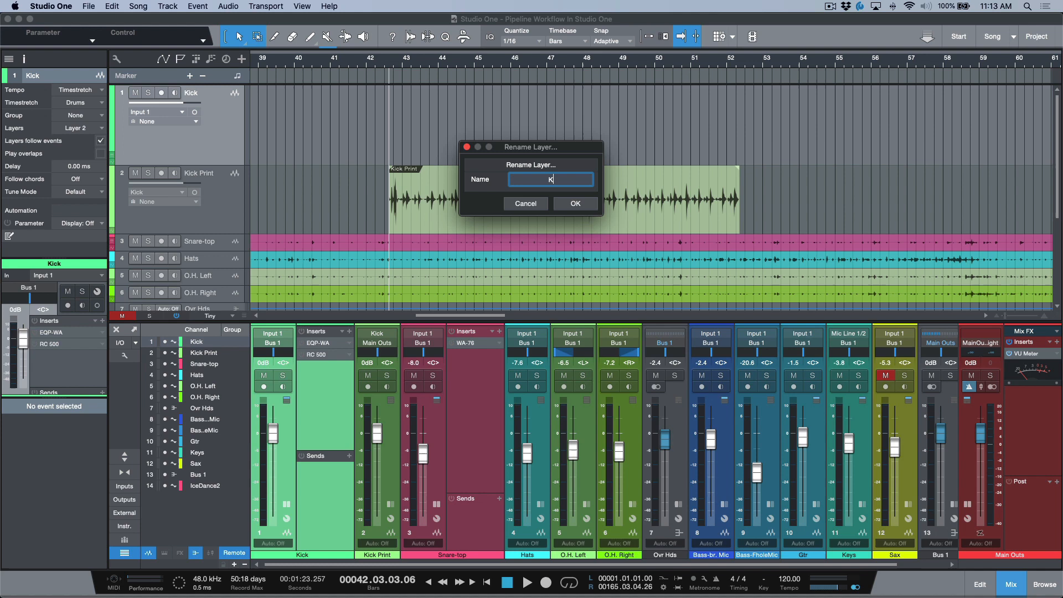
pyautogui.write('Kick Print')
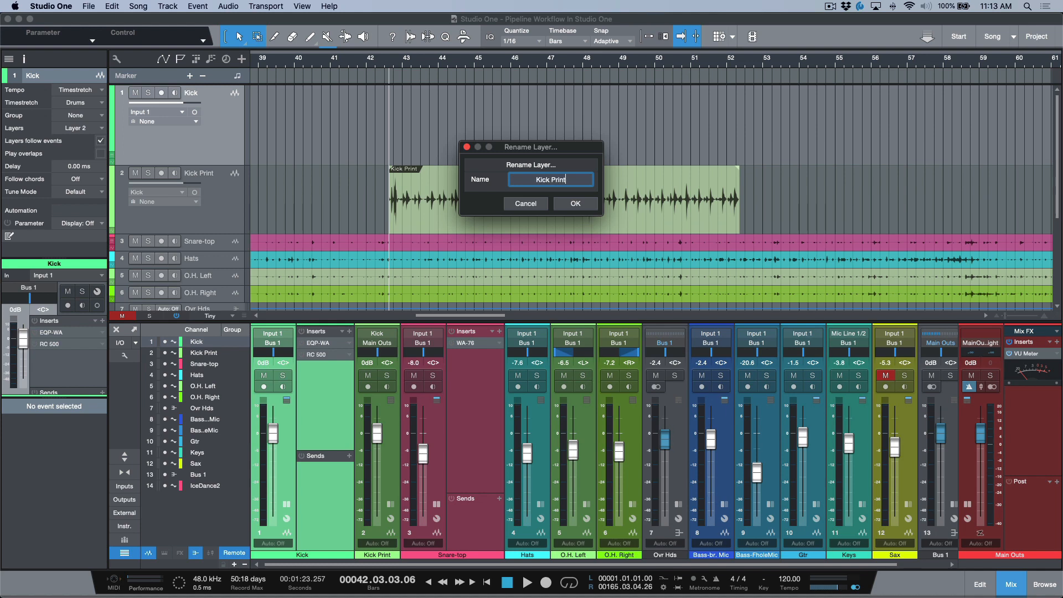
pyautogui.click(574, 203)
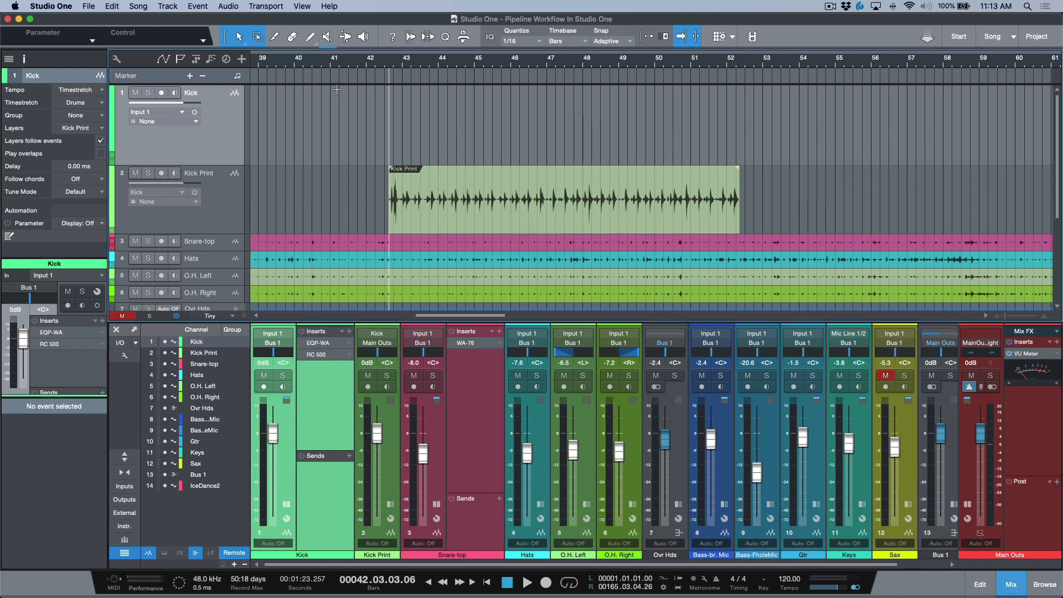
pyautogui.click(441, 201)
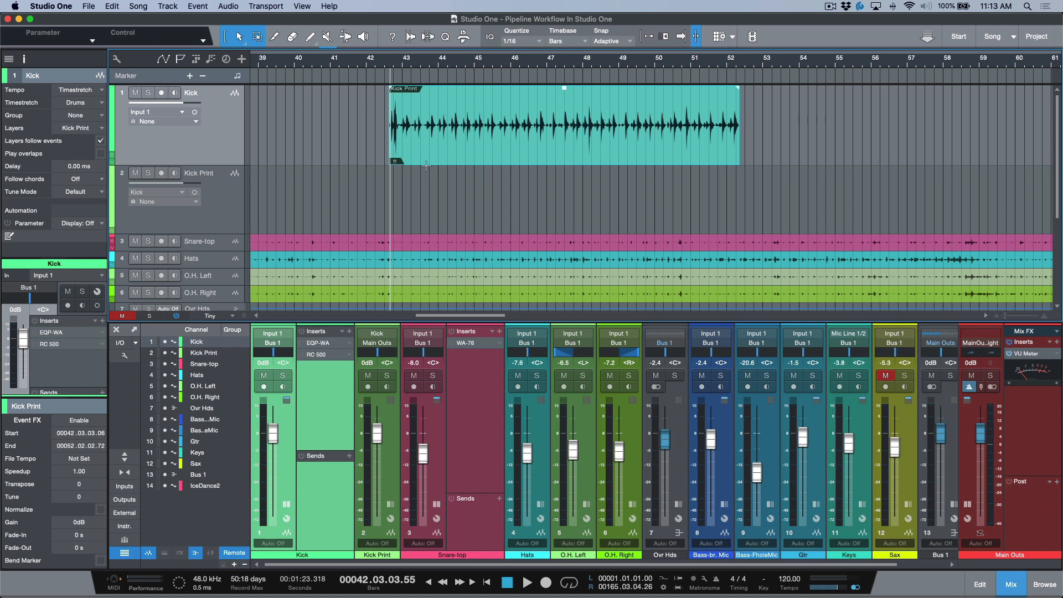
pyautogui.moveTo(453, 258)
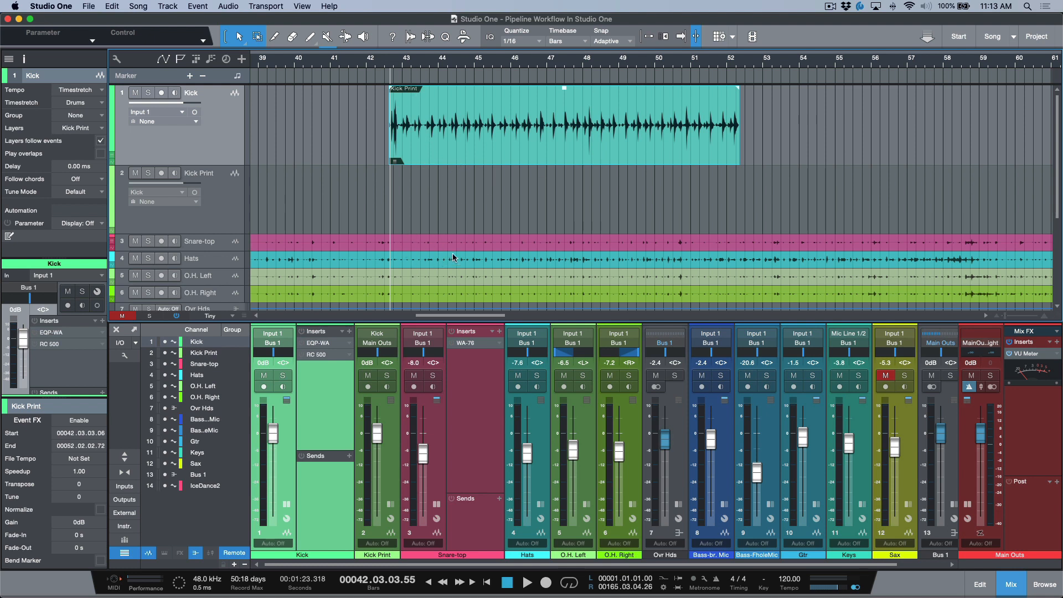
pyautogui.moveTo(454, 192)
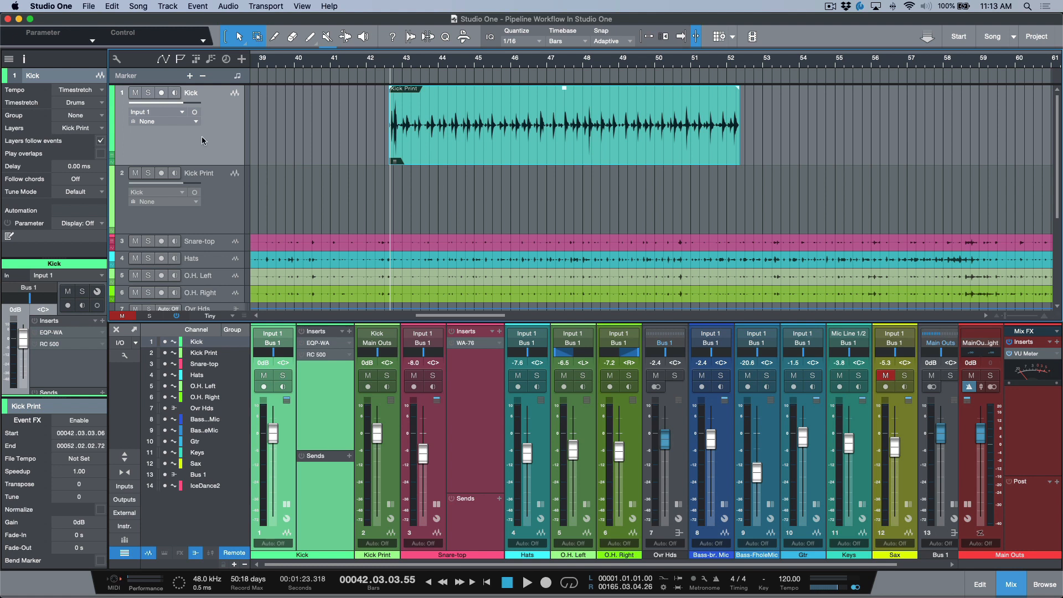
pyautogui.moveTo(217, 147)
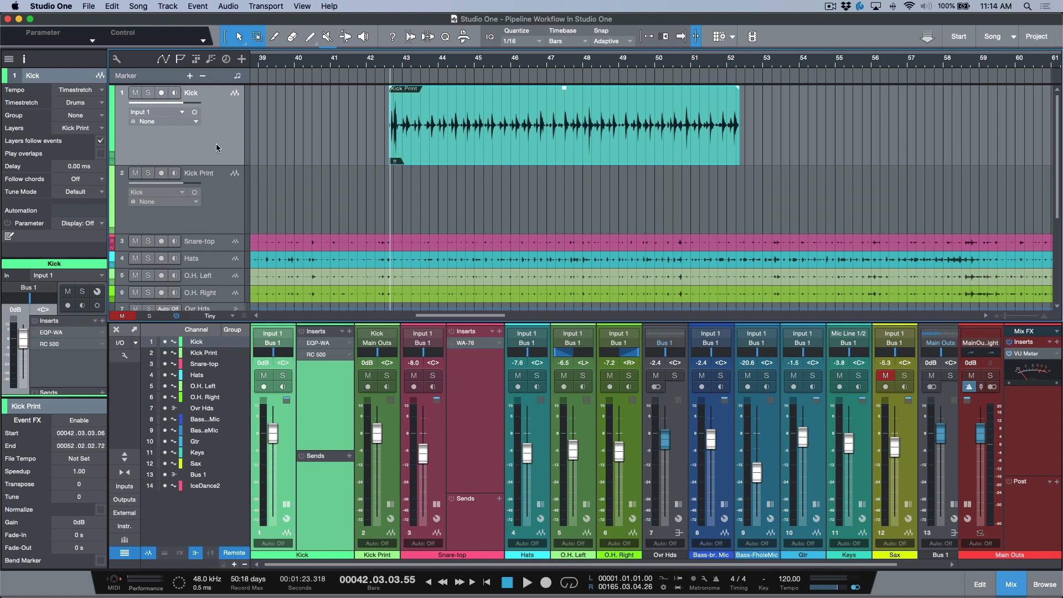
# Switch Kick to Layer 1 to show the original recording and check the EQP-WA insert settings.
pyautogui.click(80, 128)
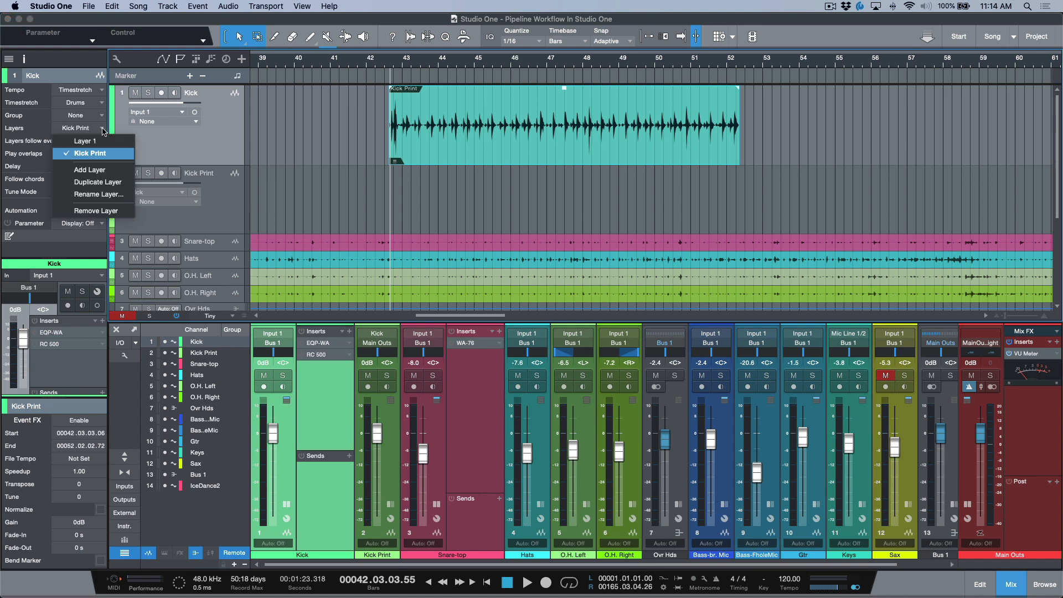
pyautogui.moveTo(93, 140)
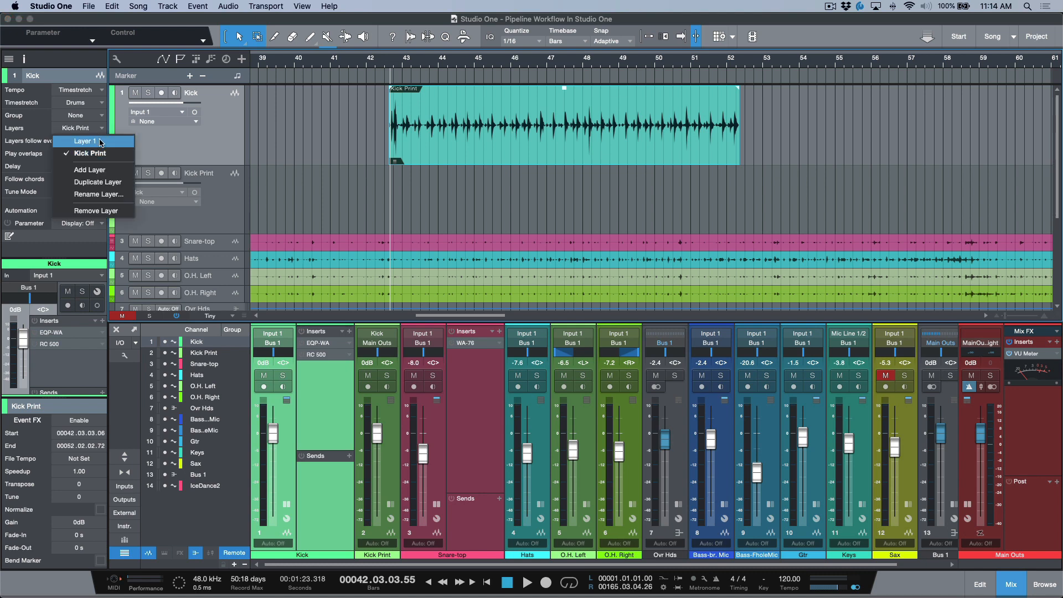
pyautogui.click(82, 141)
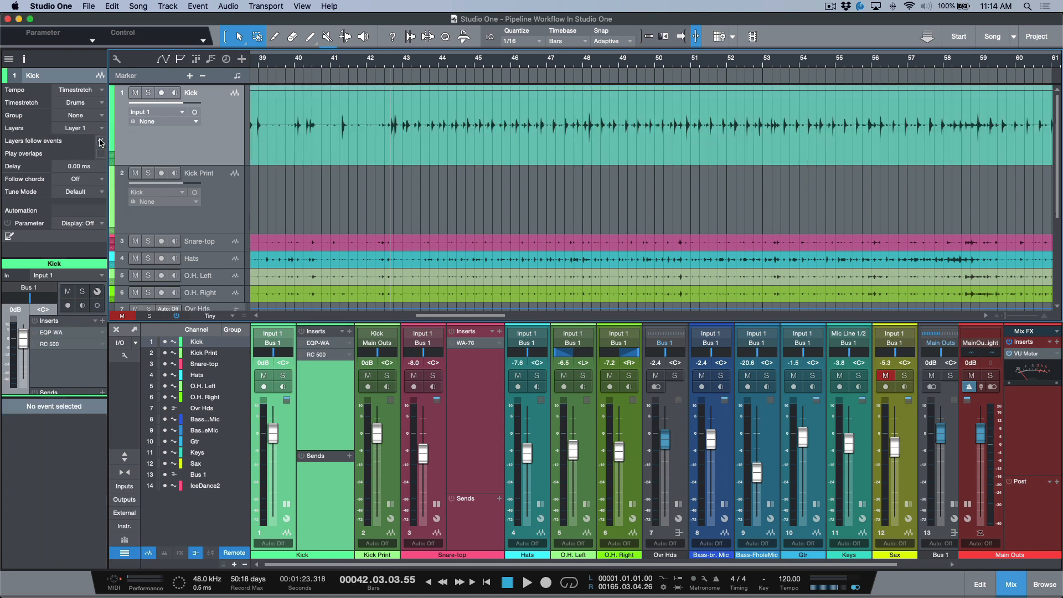
pyautogui.click(101, 140)
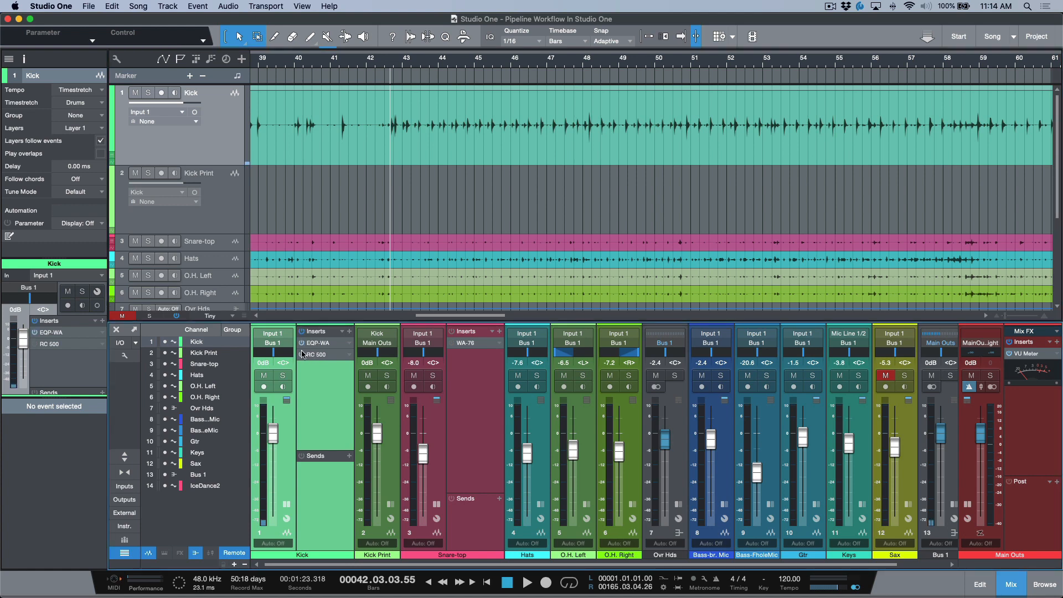
pyautogui.doubleClick(51, 333)
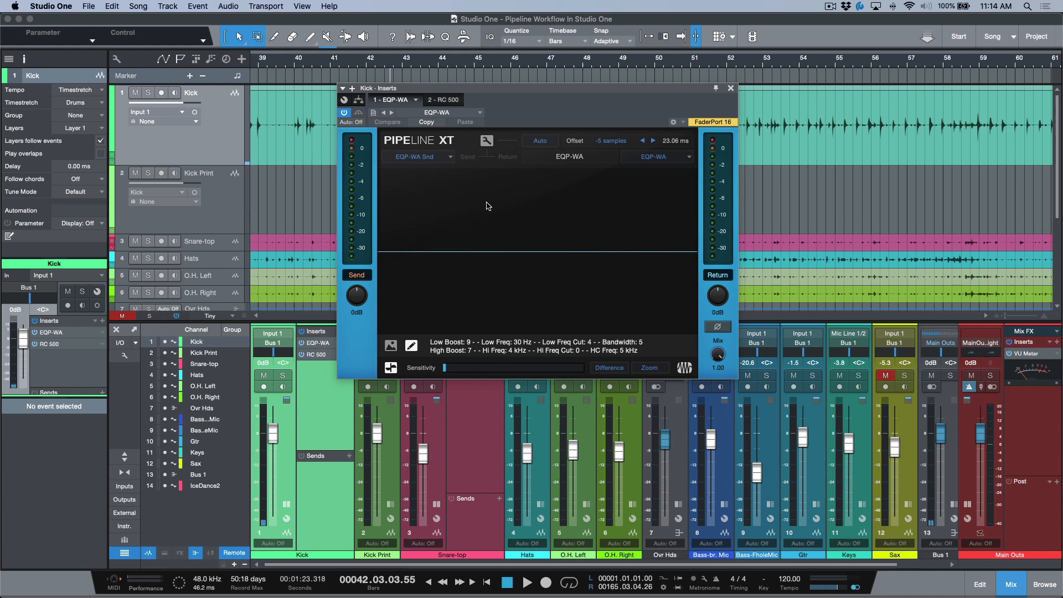
pyautogui.moveTo(729, 90)
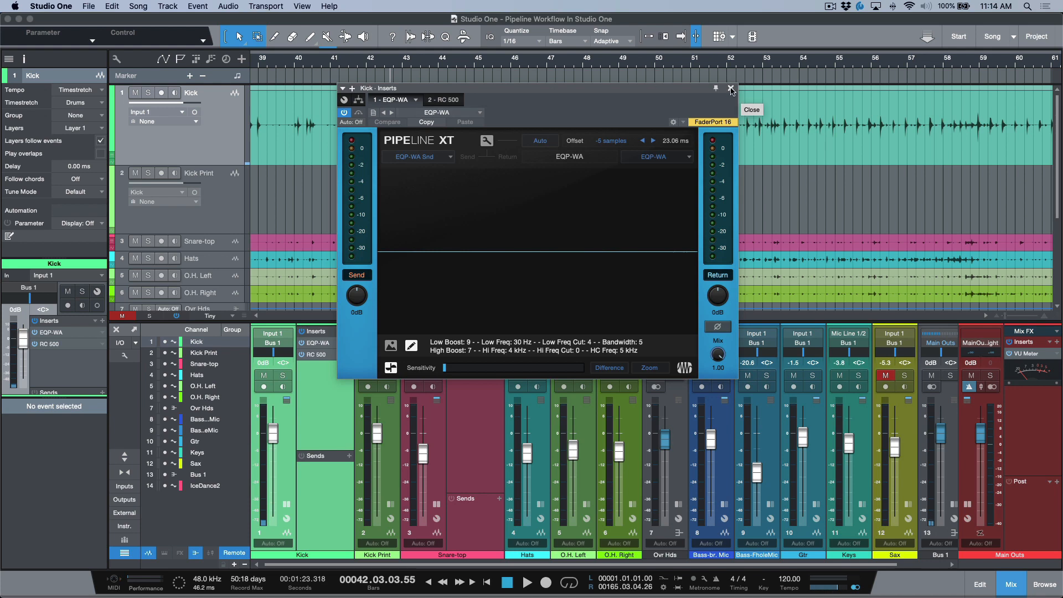
pyautogui.click(731, 90)
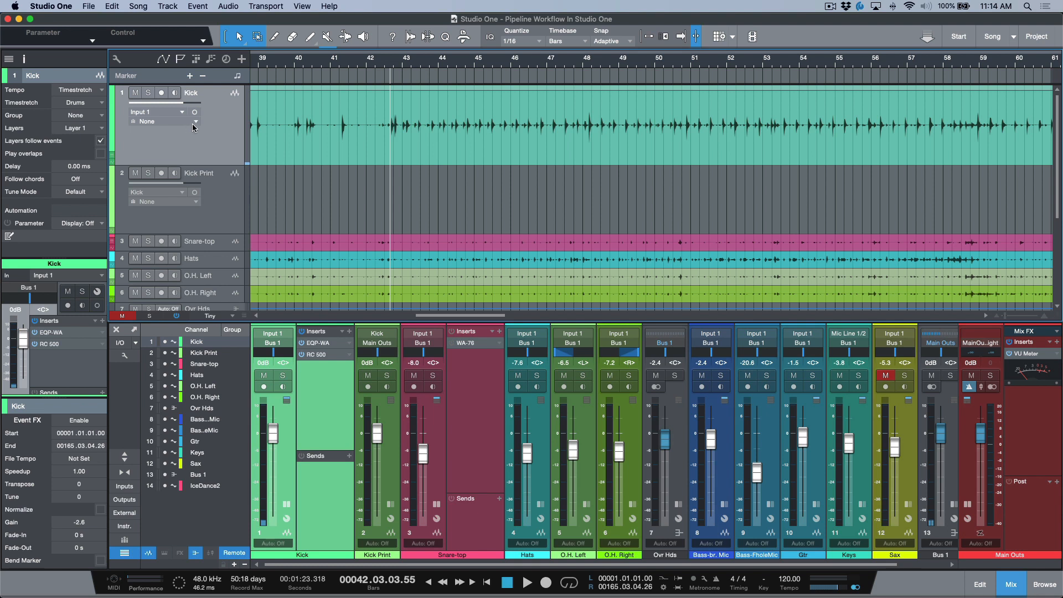
pyautogui.click(96, 128)
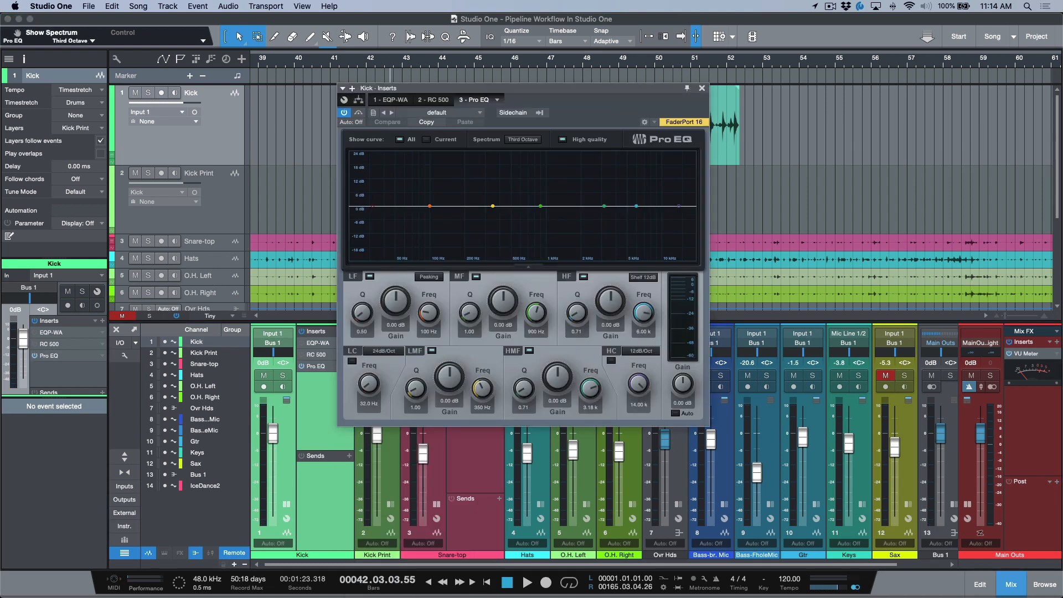
# Engage the Pro EQ high-cut filter near 8 kHz on Kick and close the EQ window.
pyautogui.click(352, 351)
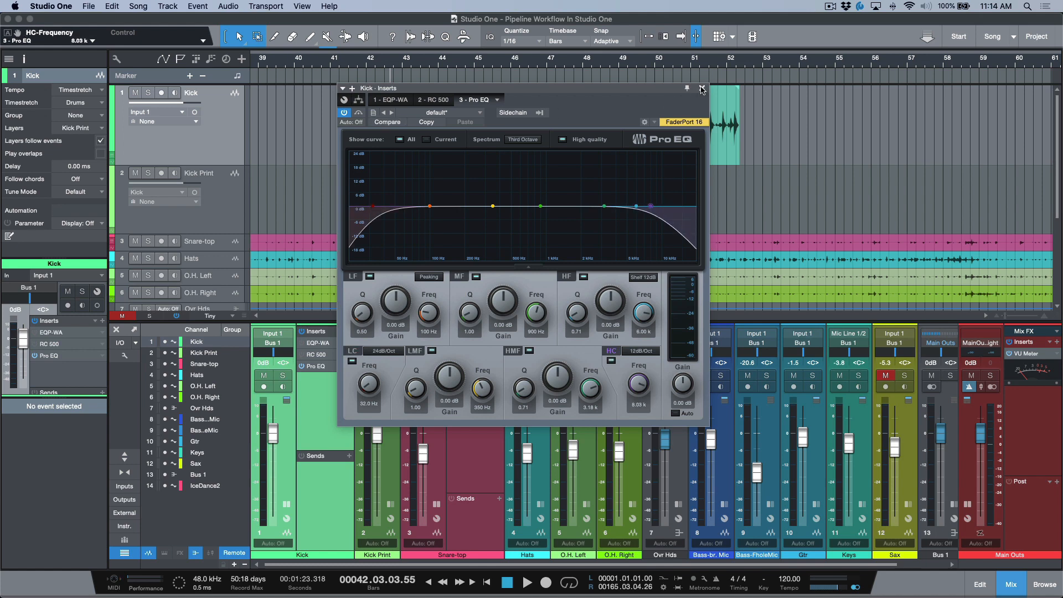
pyautogui.click(702, 88)
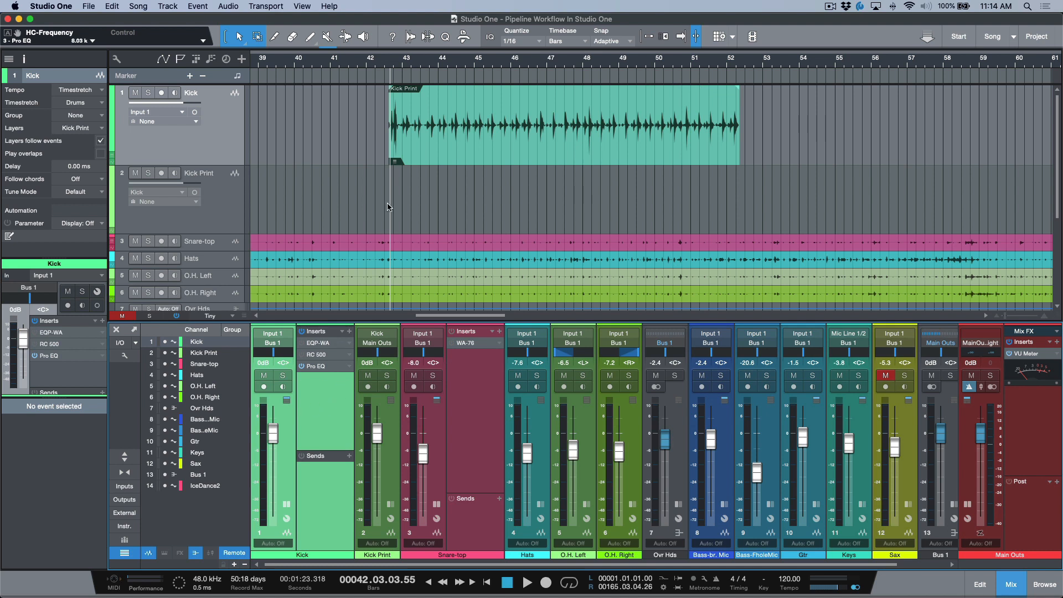
pyautogui.moveTo(530, 141)
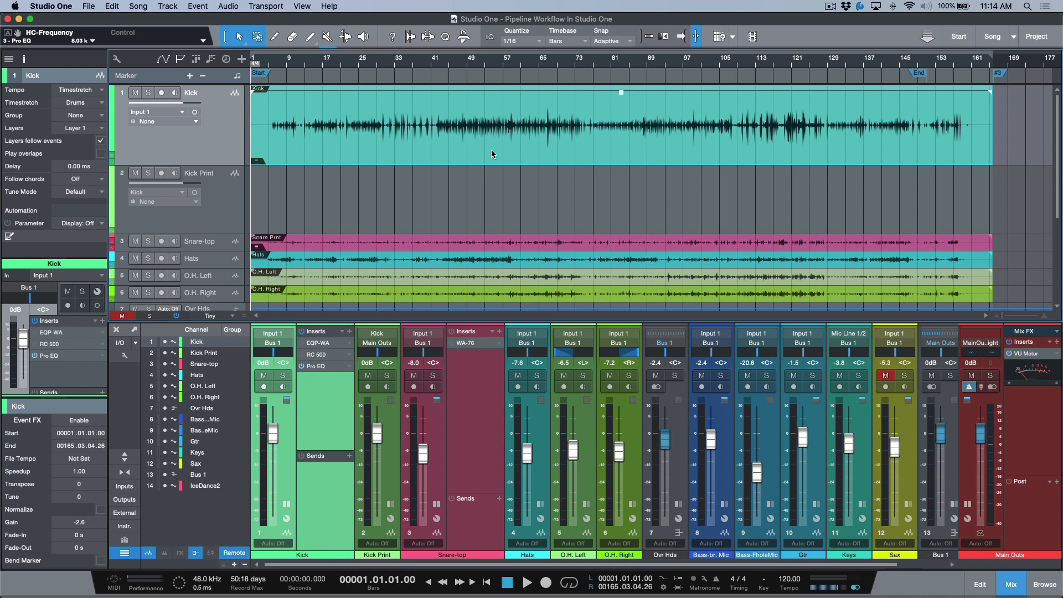
pyautogui.moveTo(429, 239)
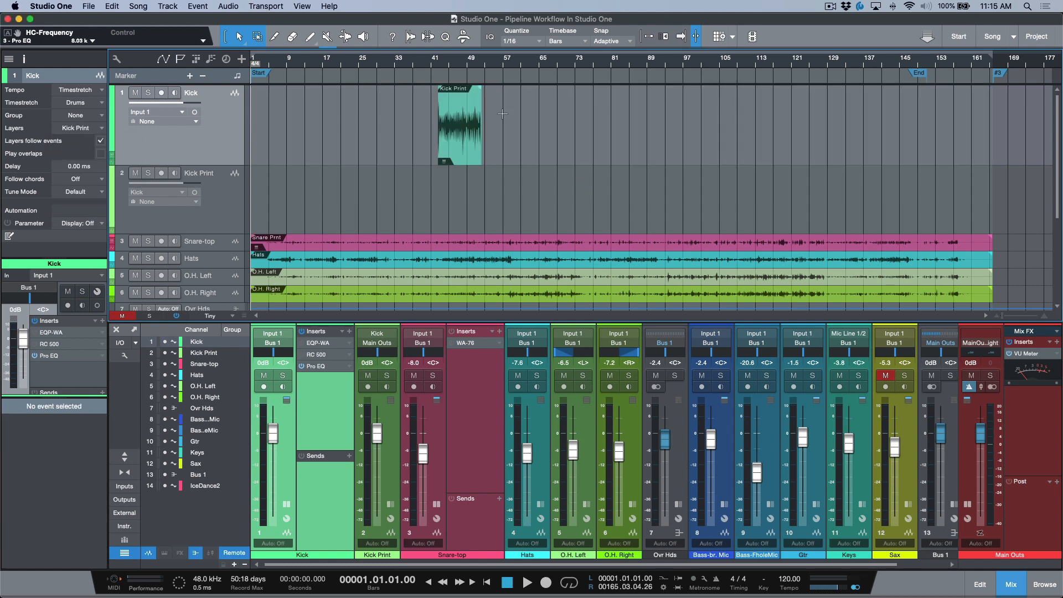
pyautogui.click(459, 125)
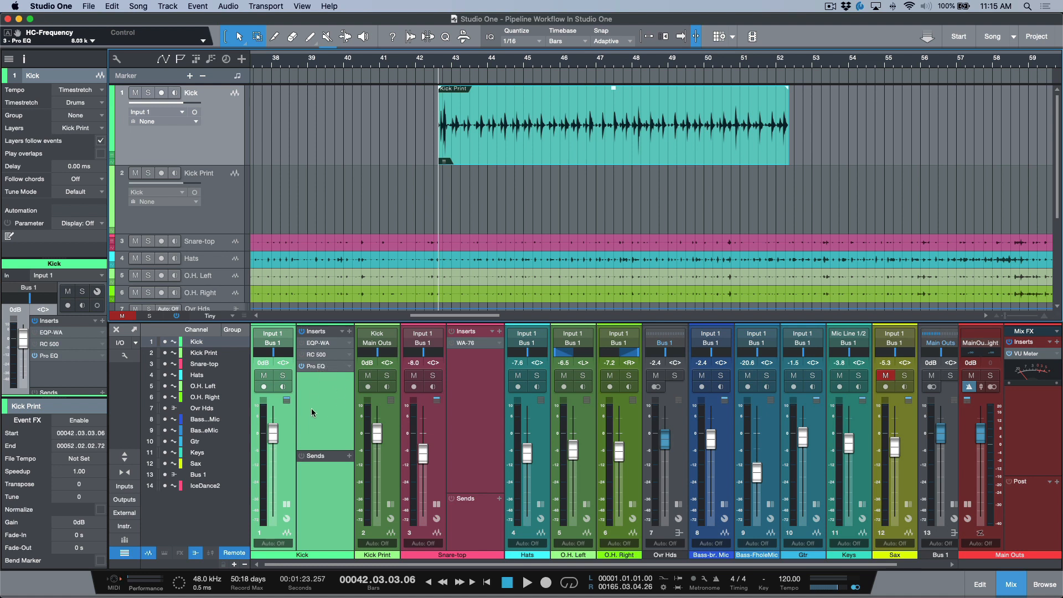
pyautogui.moveTo(286, 446)
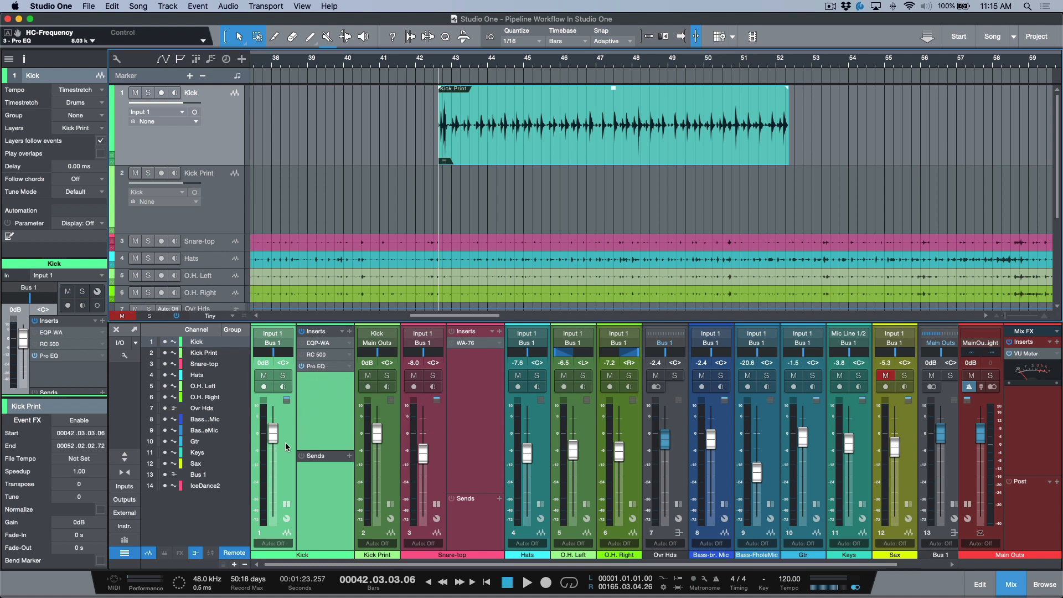
pyautogui.moveTo(278, 463)
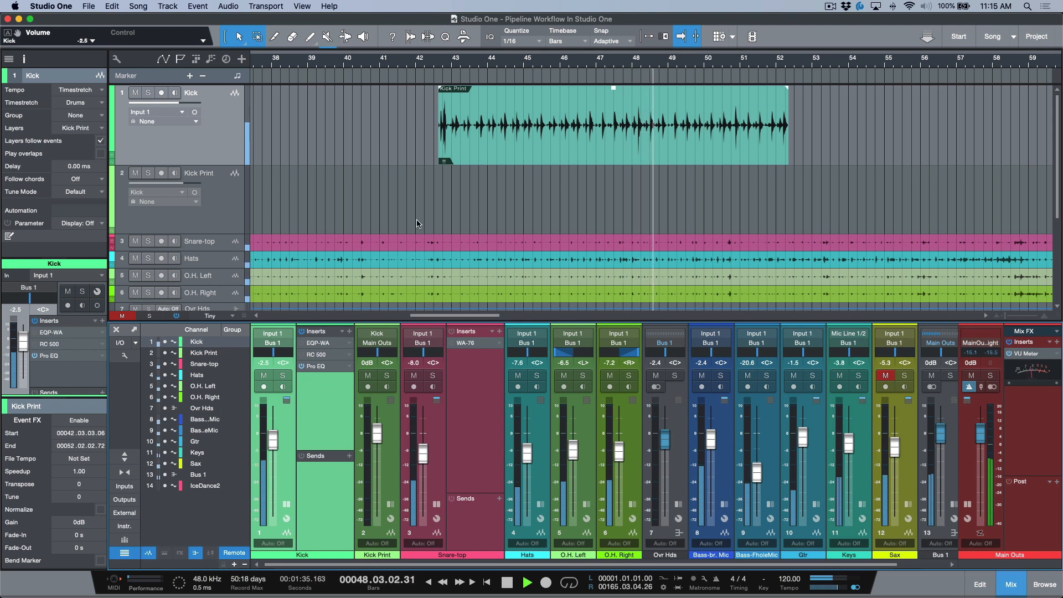
# Lower the Kick channel fader to -2.5 dB in the mixer while auditioning playback.
pyautogui.click(506, 583)
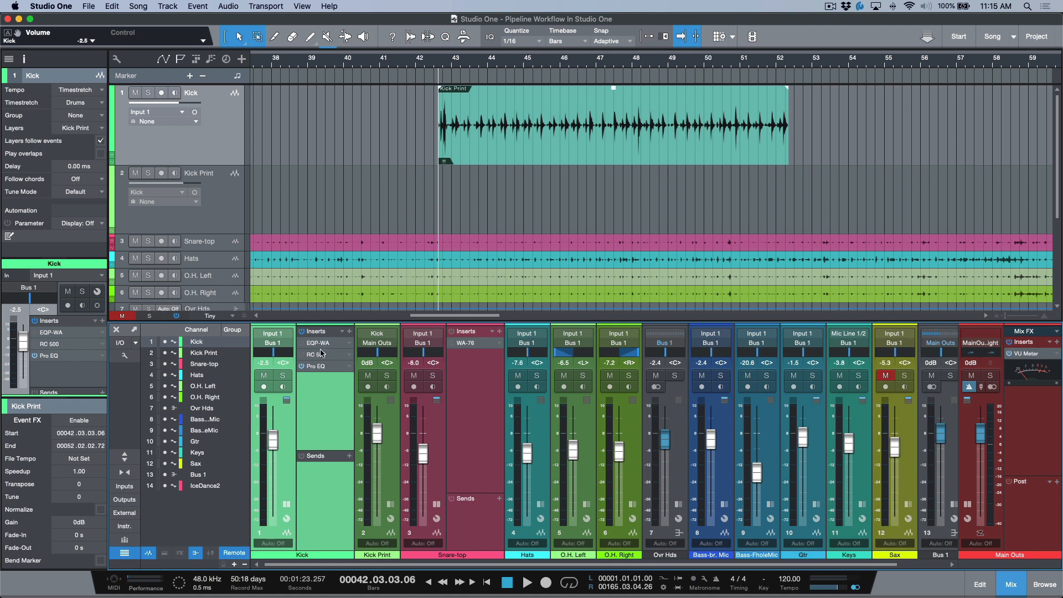
pyautogui.doubleClick(315, 342)
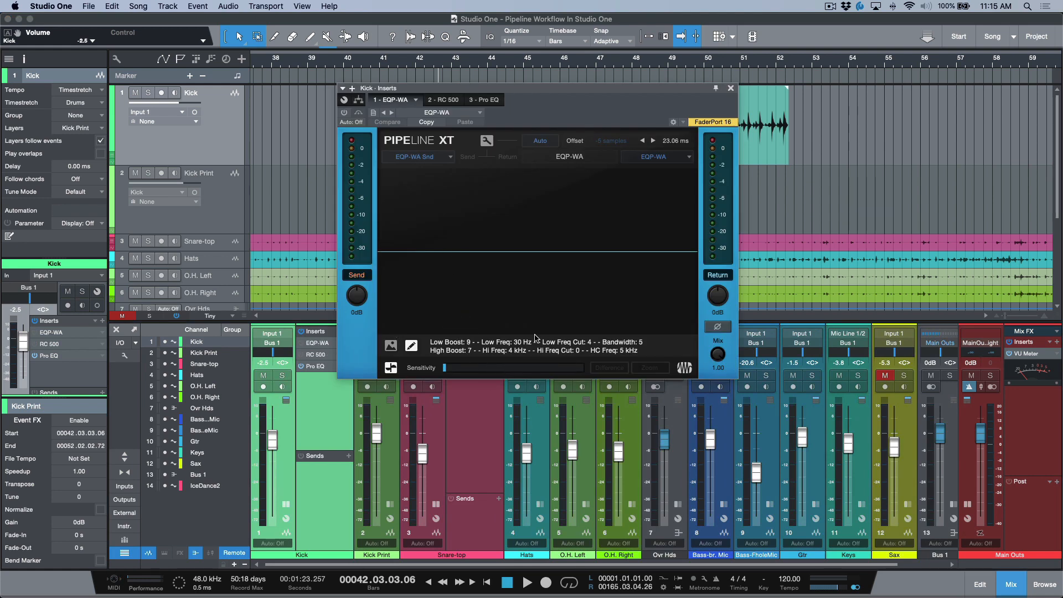
pyautogui.moveTo(434, 348)
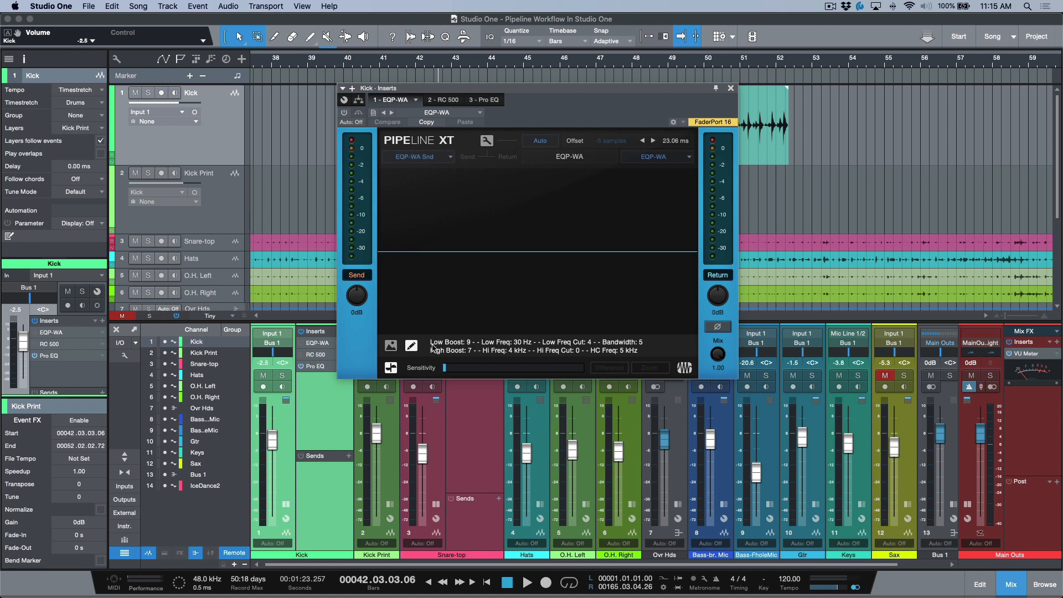
pyautogui.moveTo(470, 356)
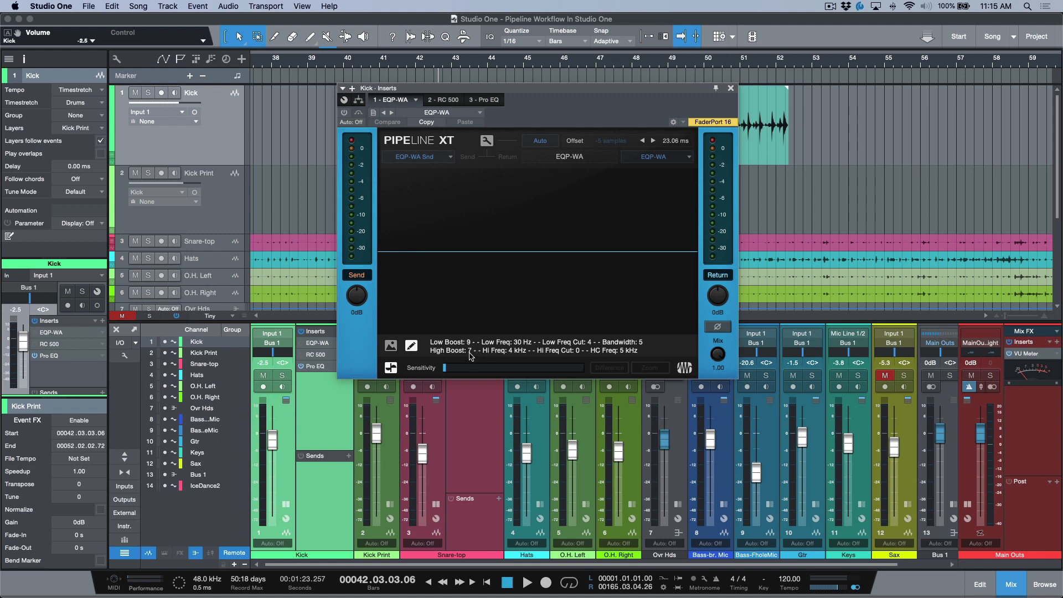
pyautogui.moveTo(532, 371)
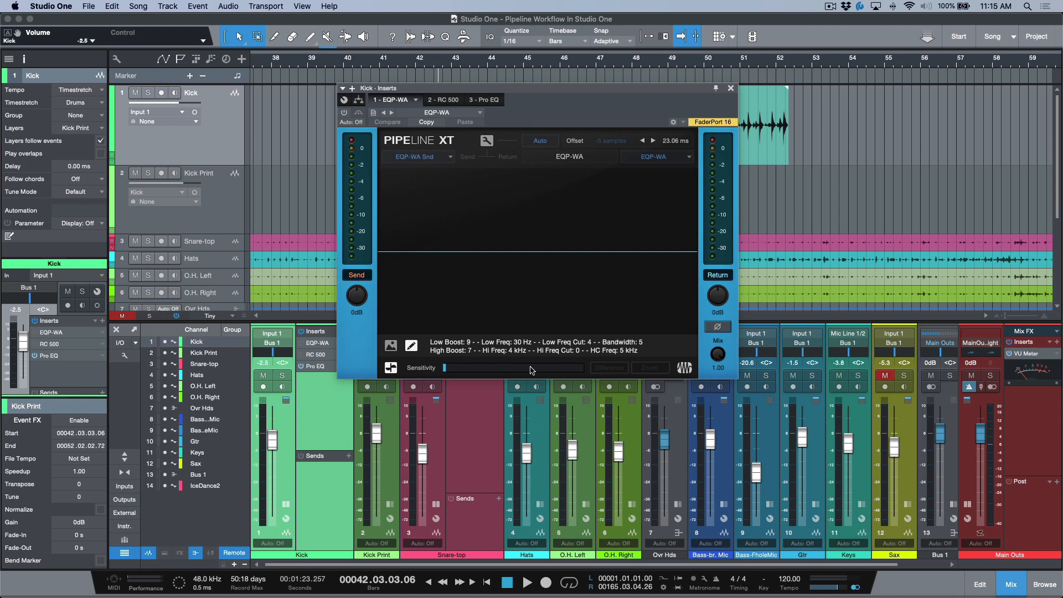
pyautogui.moveTo(485, 367)
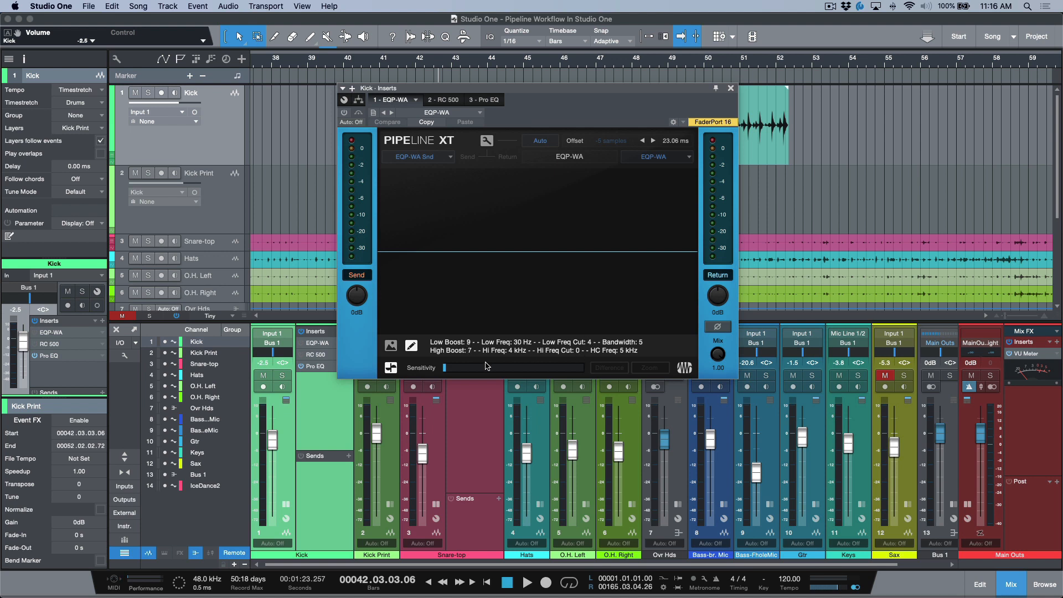
pyautogui.moveTo(485, 366)
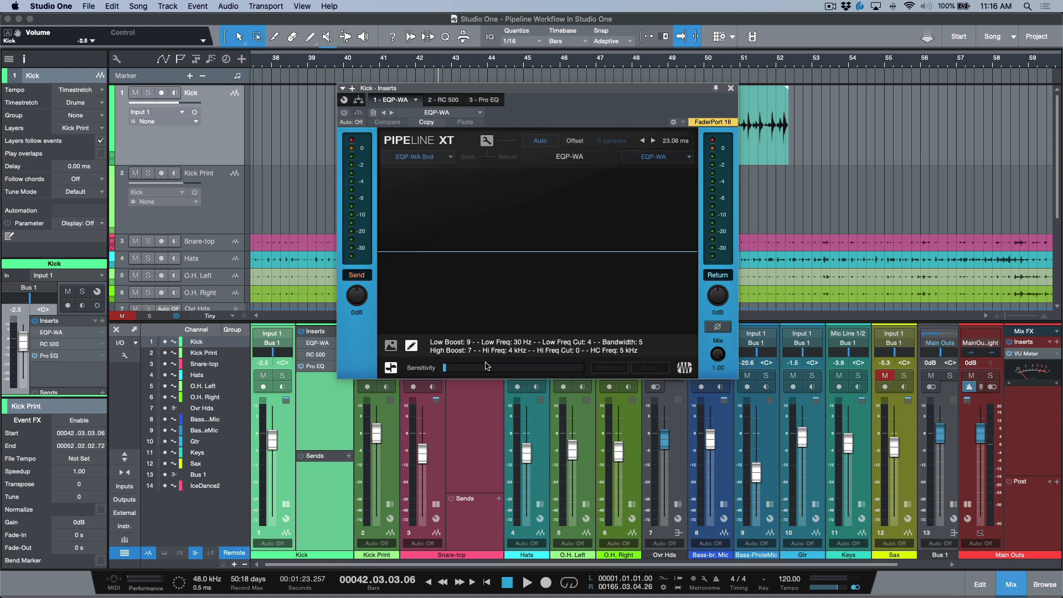
pyautogui.moveTo(727, 95)
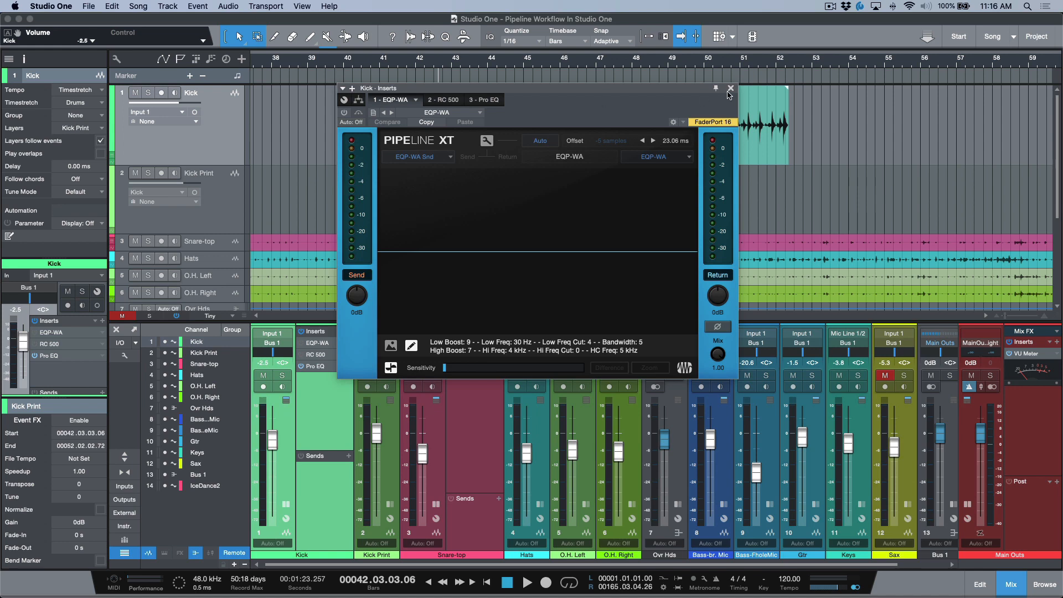
pyautogui.click(731, 89)
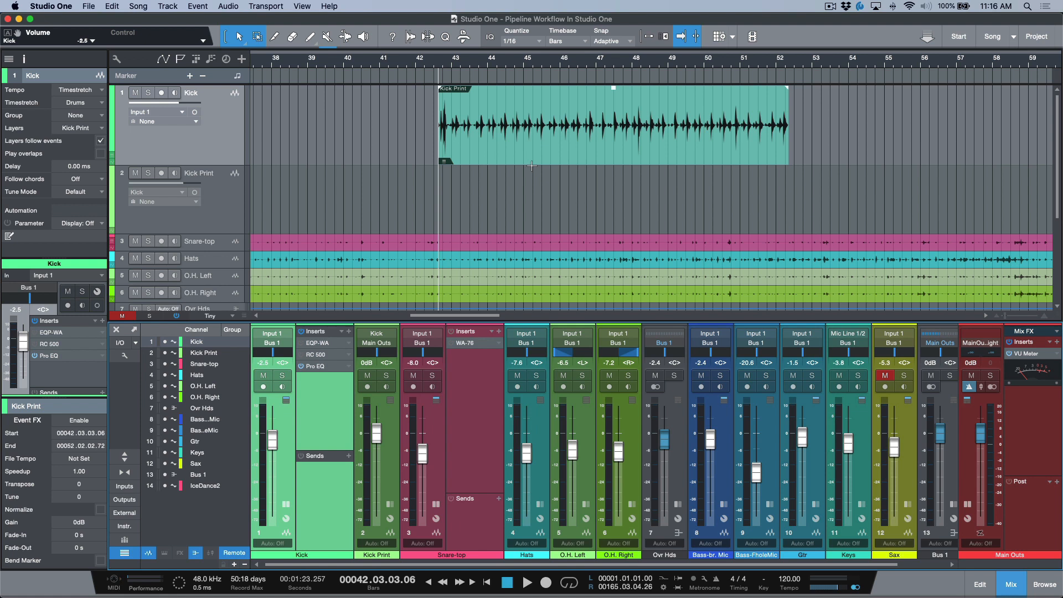
pyautogui.moveTo(518, 169)
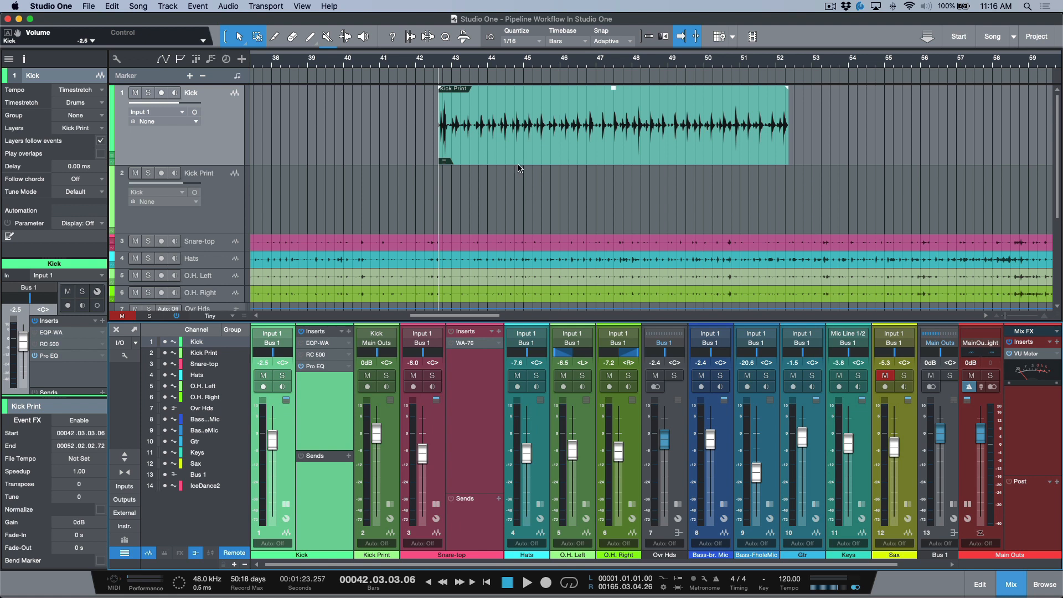